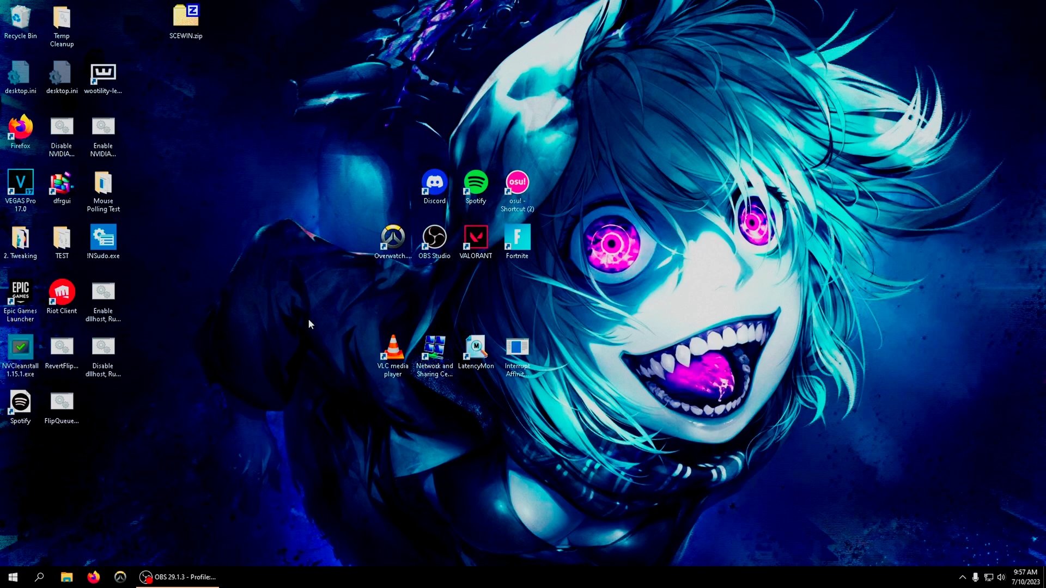
pyautogui.moveTo(317, 154)
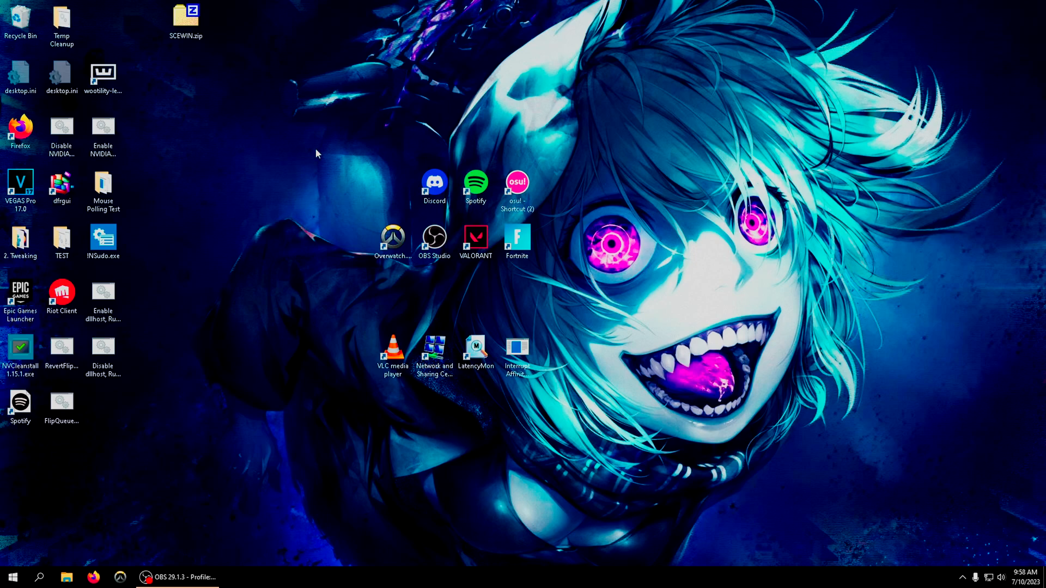
# Reposition SCEWIN.zip on the desktop and extract the archive to a SCEWIN folder.
pyautogui.click(185, 16)
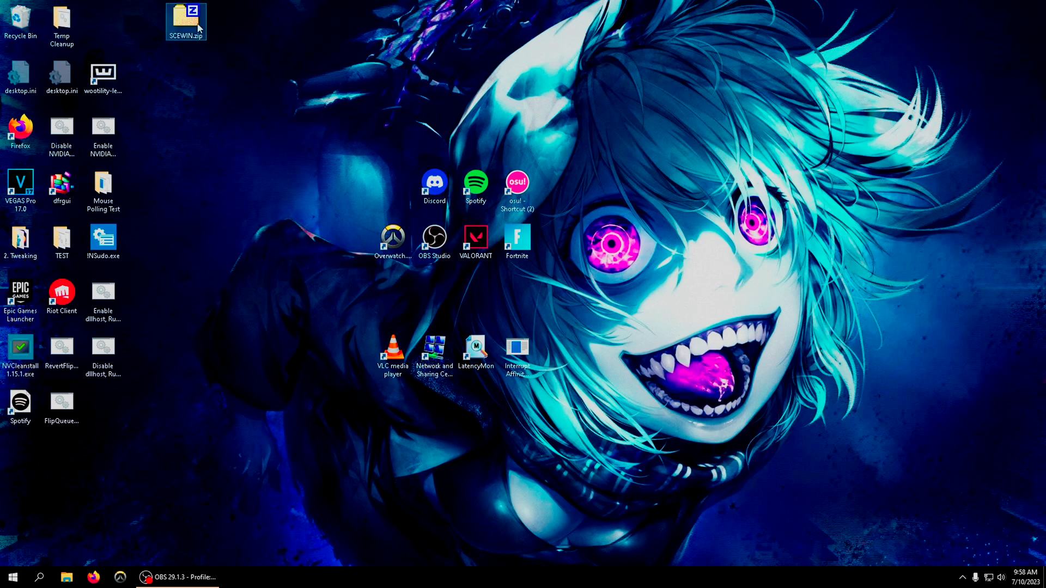
pyautogui.moveTo(185, 21); pyautogui.dragTo(311, 186)
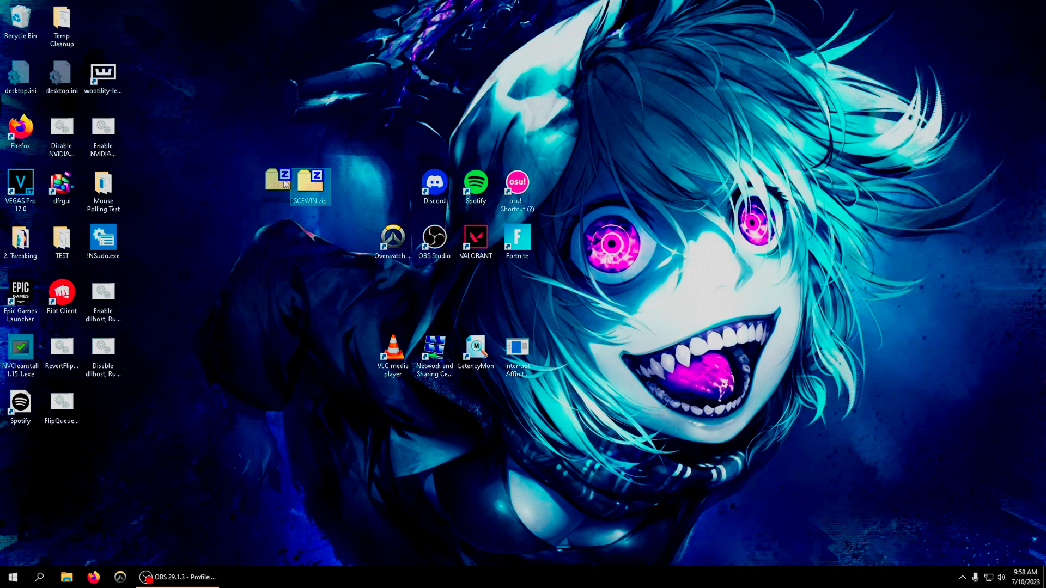
pyautogui.moveTo(274, 183)
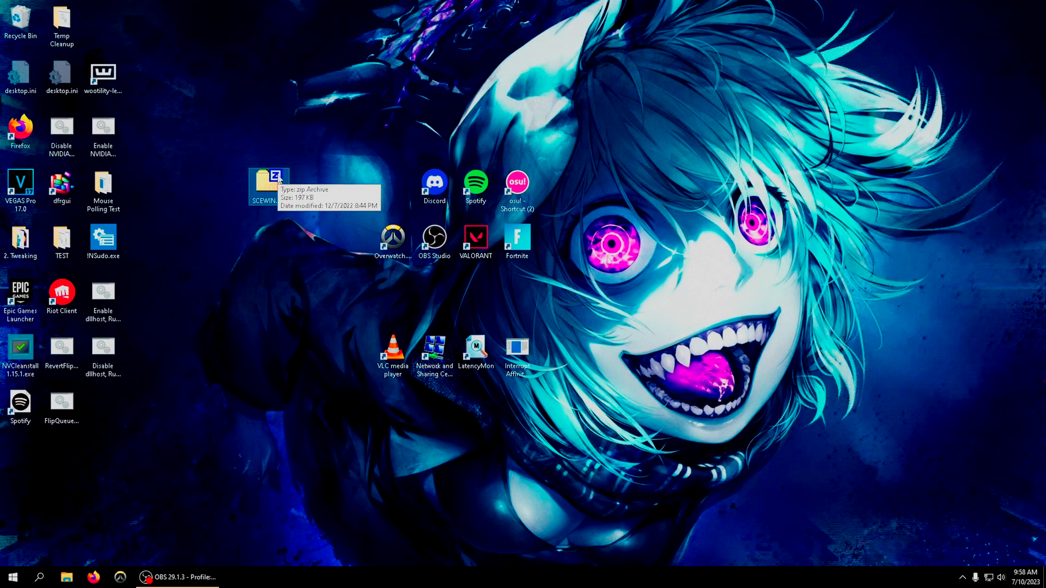
pyautogui.moveTo(297, 172)
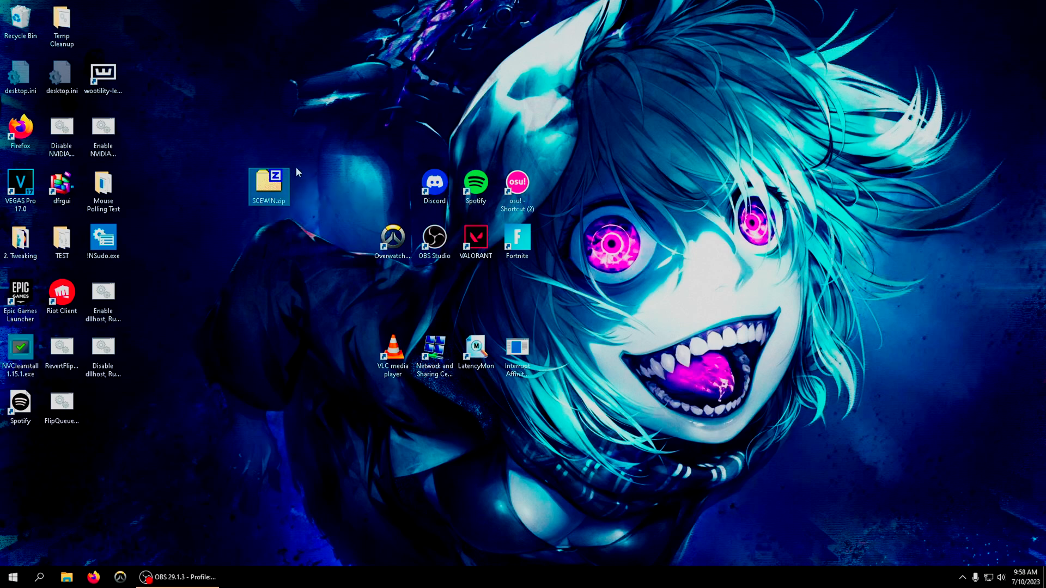
pyautogui.moveTo(306, 194)
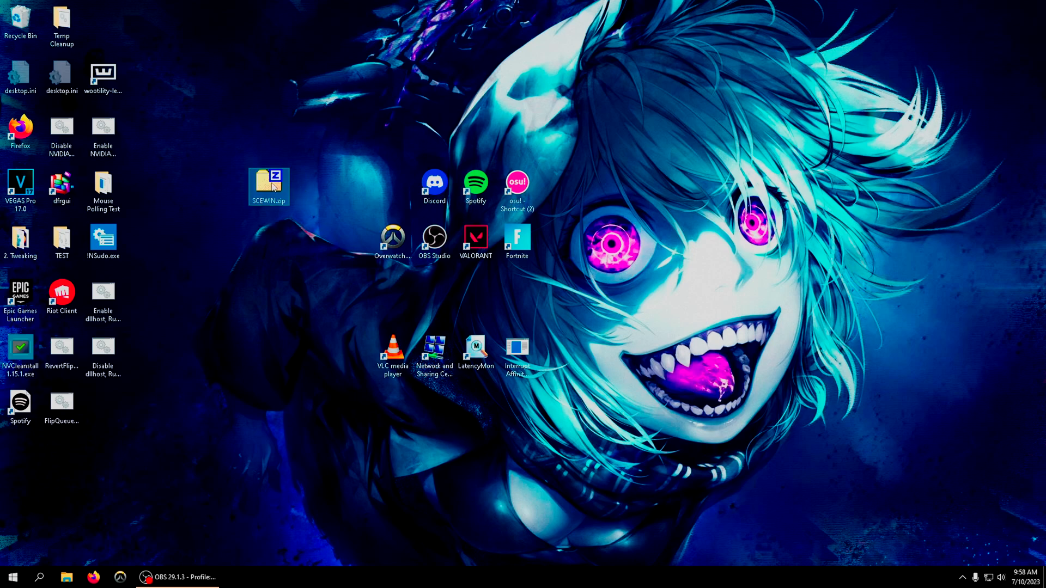
pyautogui.moveTo(268, 185); pyautogui.dragTo(227, 131)
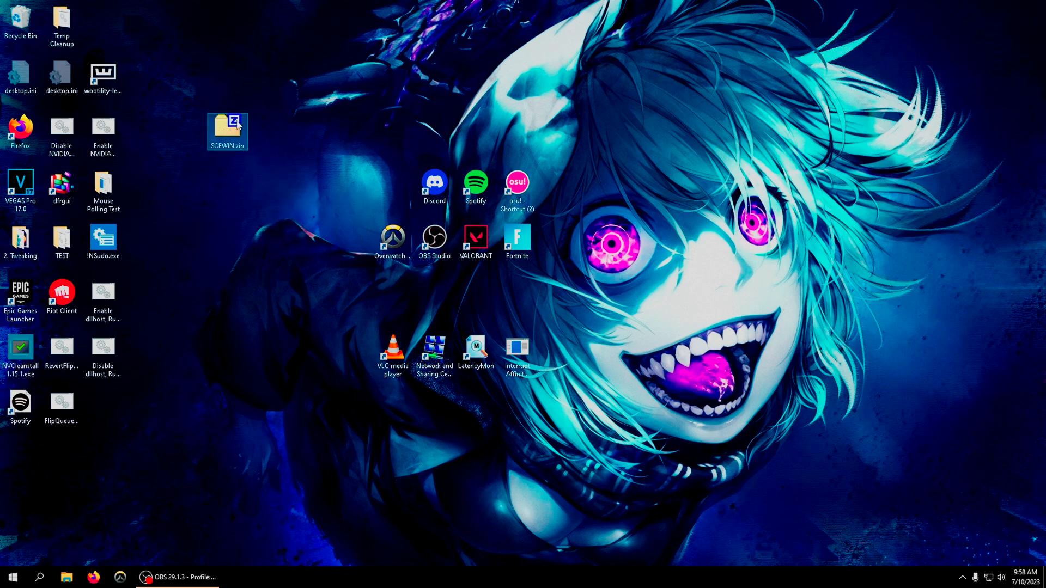
pyautogui.rightClick(227, 126)
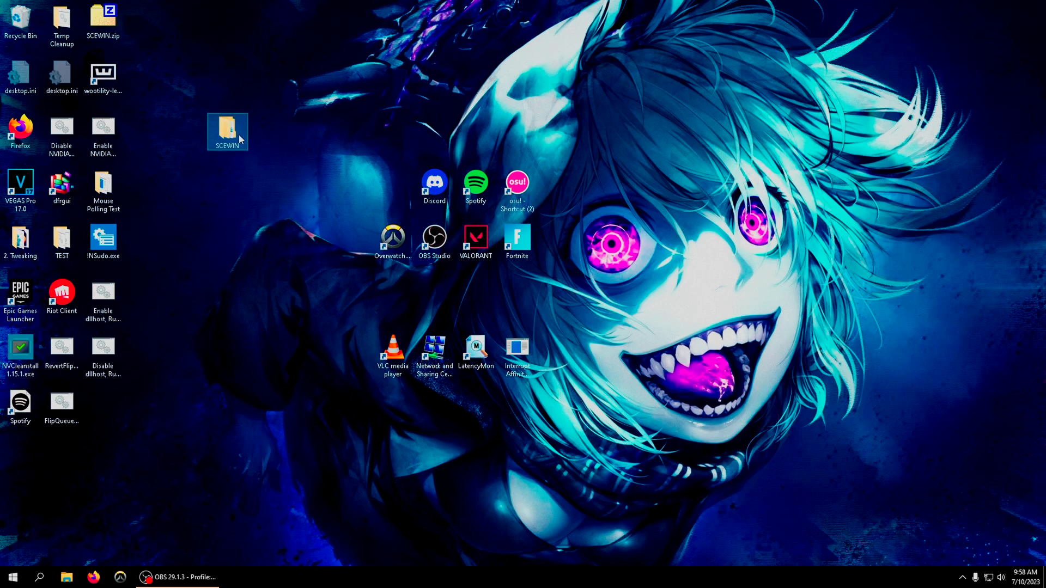
# Run Export.bat in the SCEWIN folder to produce BIOSSettings.txt.
pyautogui.doubleClick(227, 132)
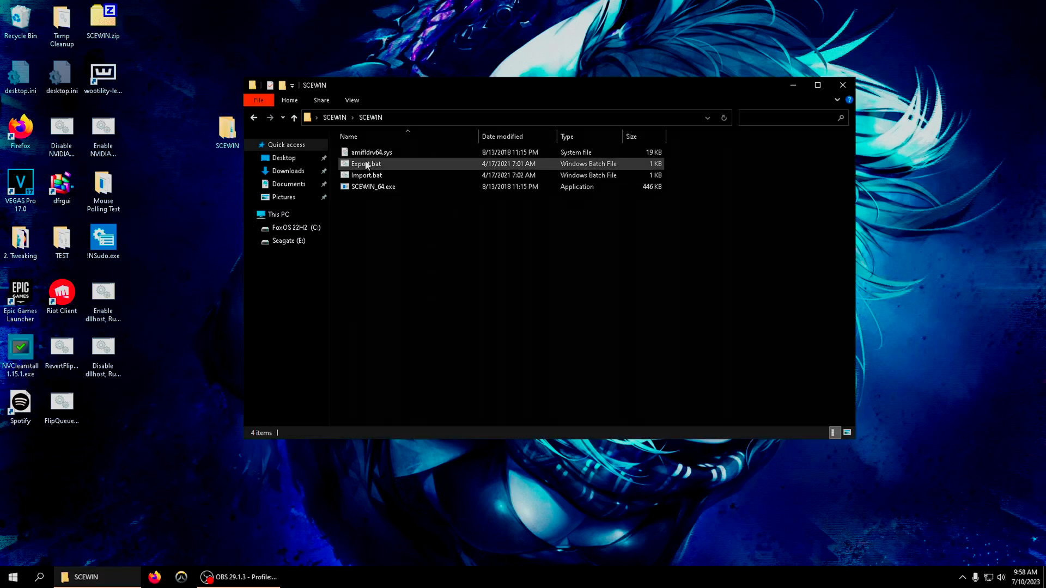
pyautogui.click(372, 186)
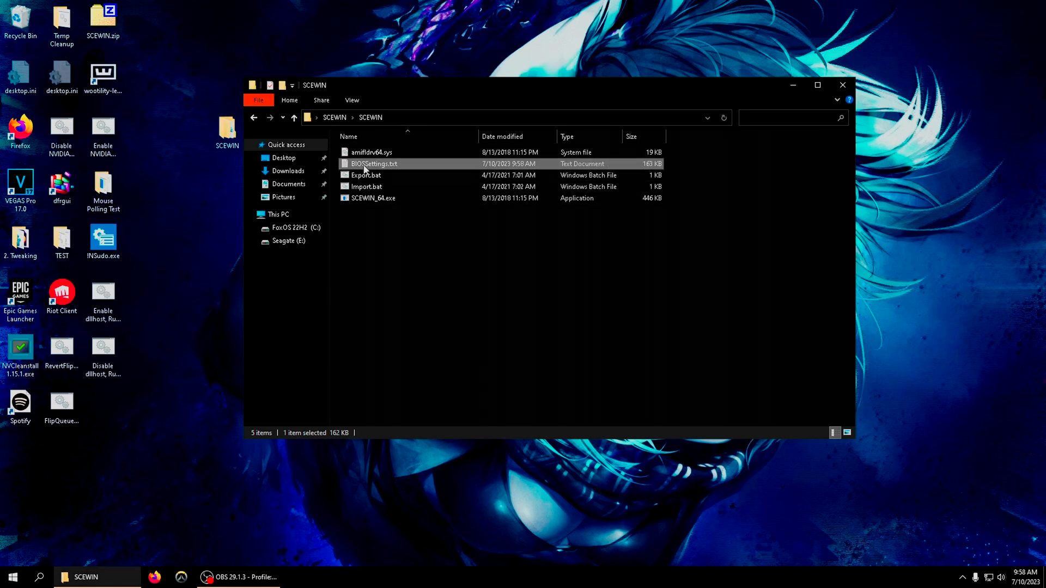
# Open BIOSSettings.txt in Notepad showing the exported BIOS setup questions.
pyautogui.doubleClick(373, 164)
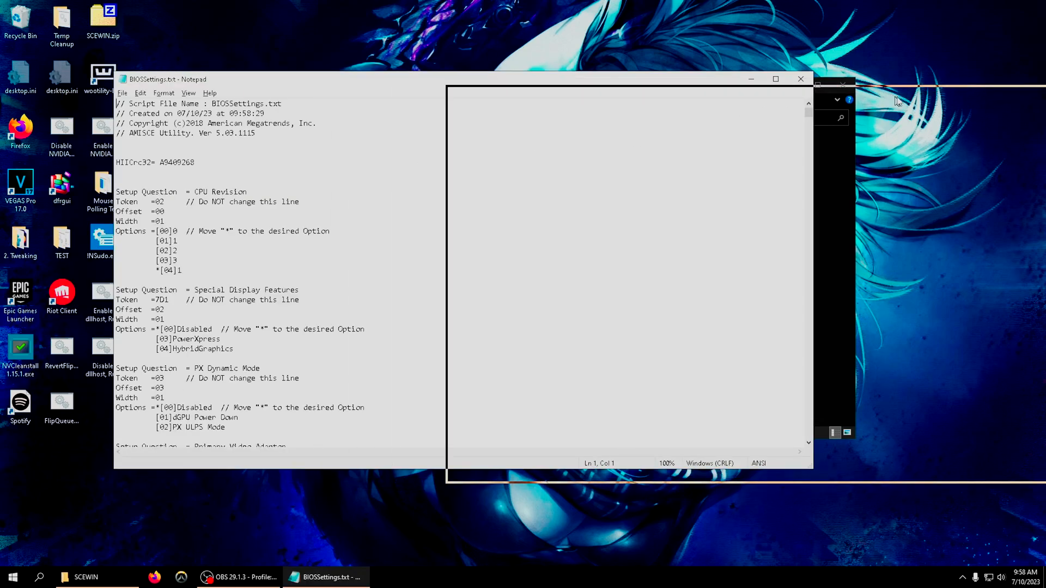
pyautogui.click(83, 578)
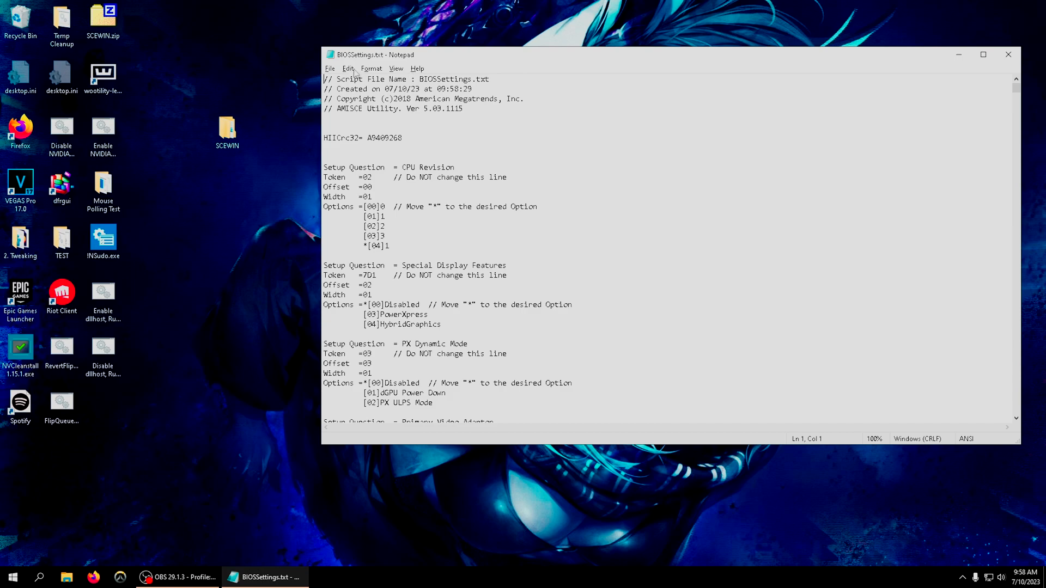
pyautogui.moveTo(509, 61)
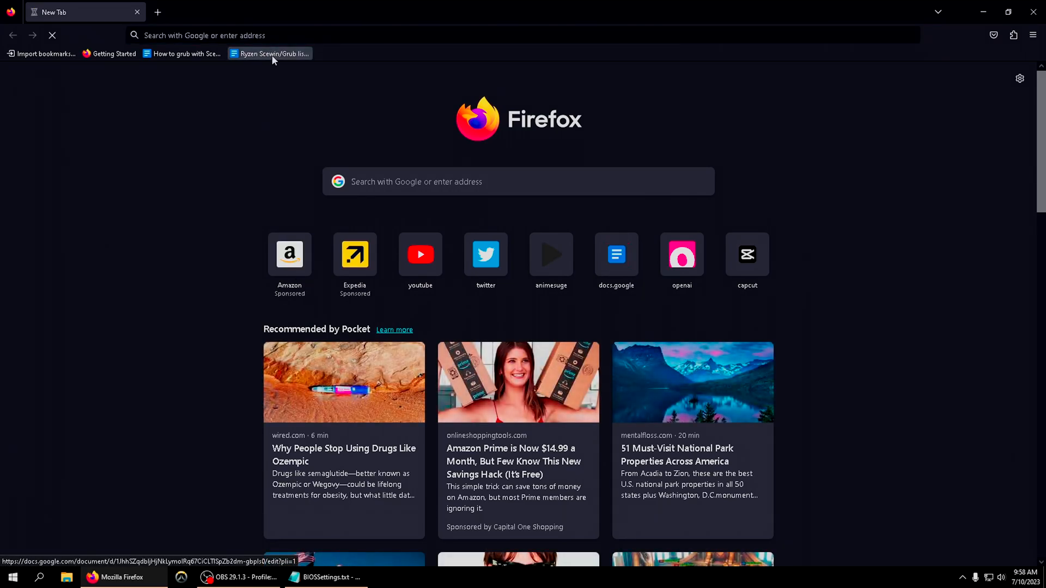
# Open the Ryzen Scewin/Grub list in Firefox and bring BIOSSettings.txt forward beside it.
pyautogui.click(269, 54)
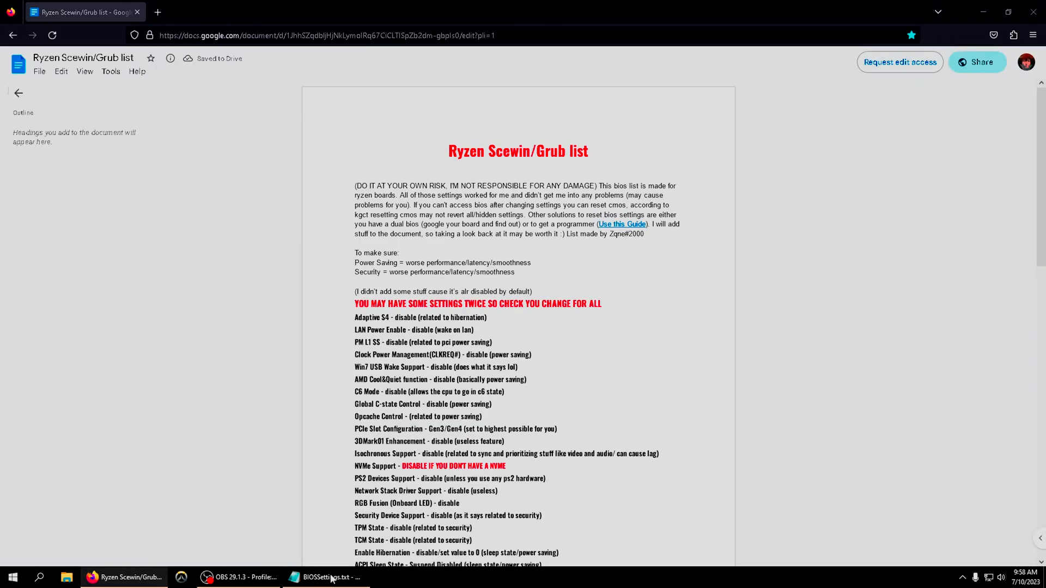
pyautogui.click(326, 577)
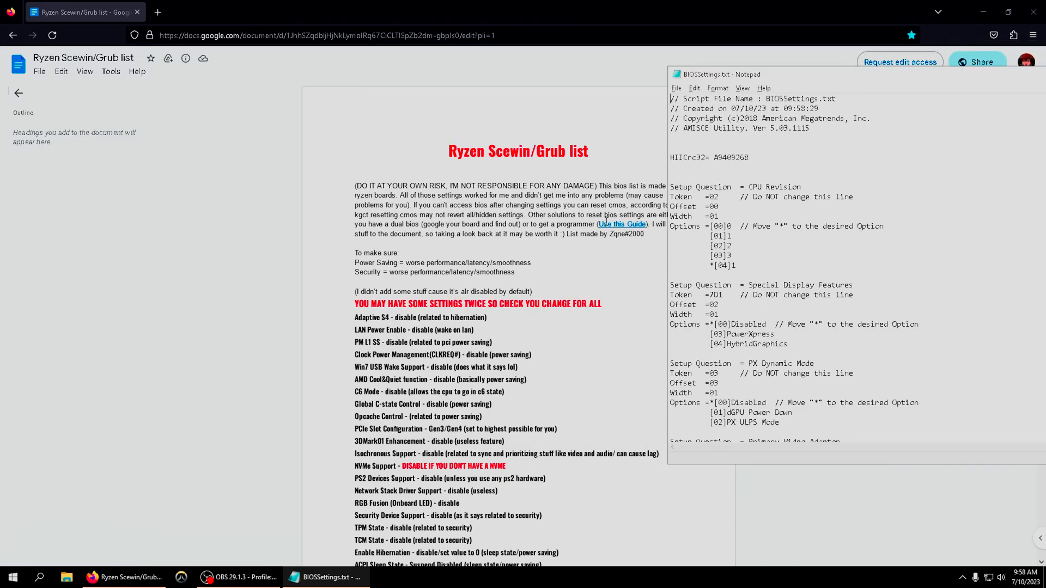
pyautogui.click(694, 89)
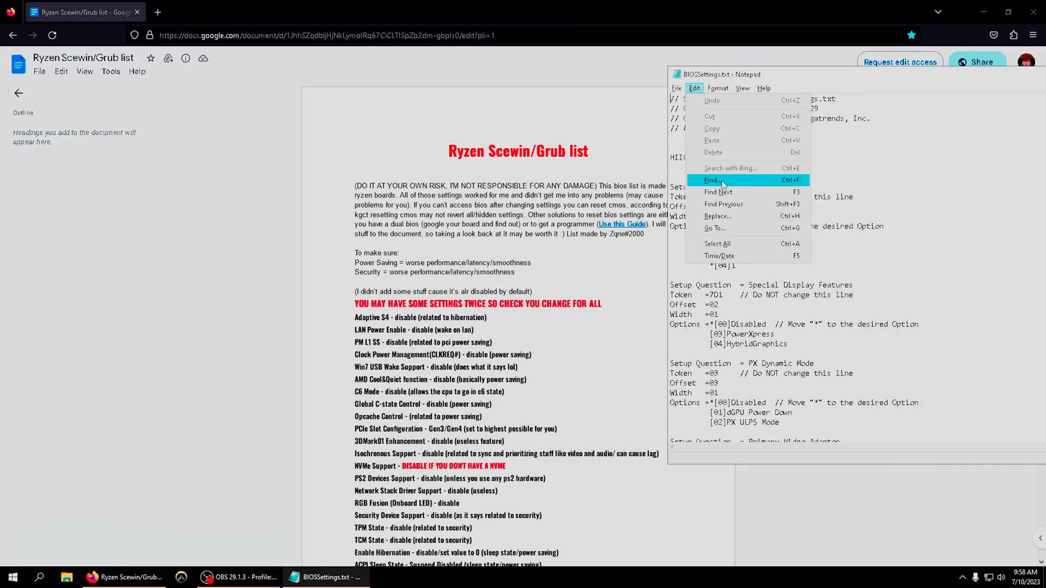
pyautogui.moveTo(689, 162)
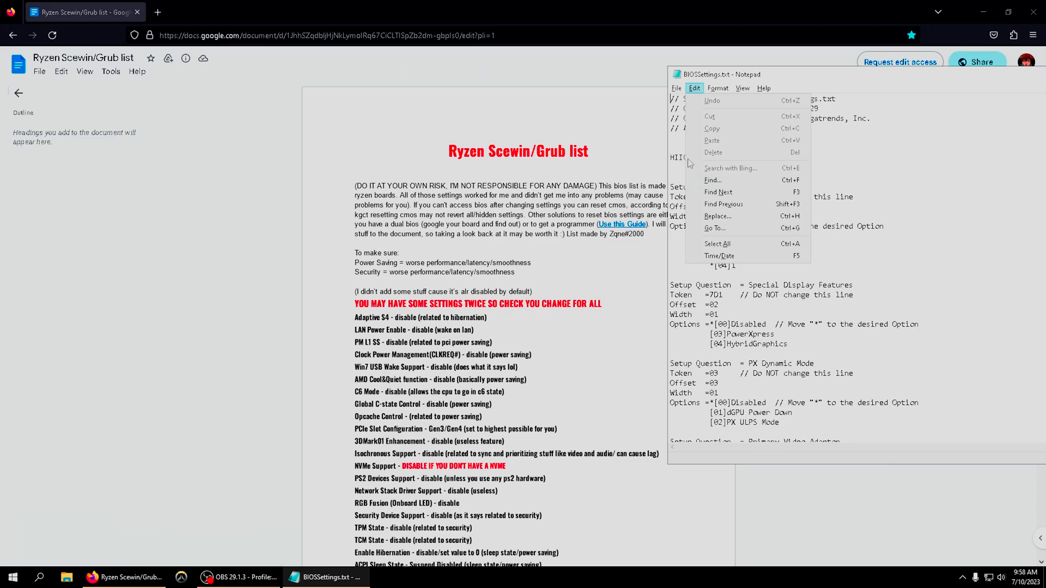
pyautogui.moveTo(712, 180)
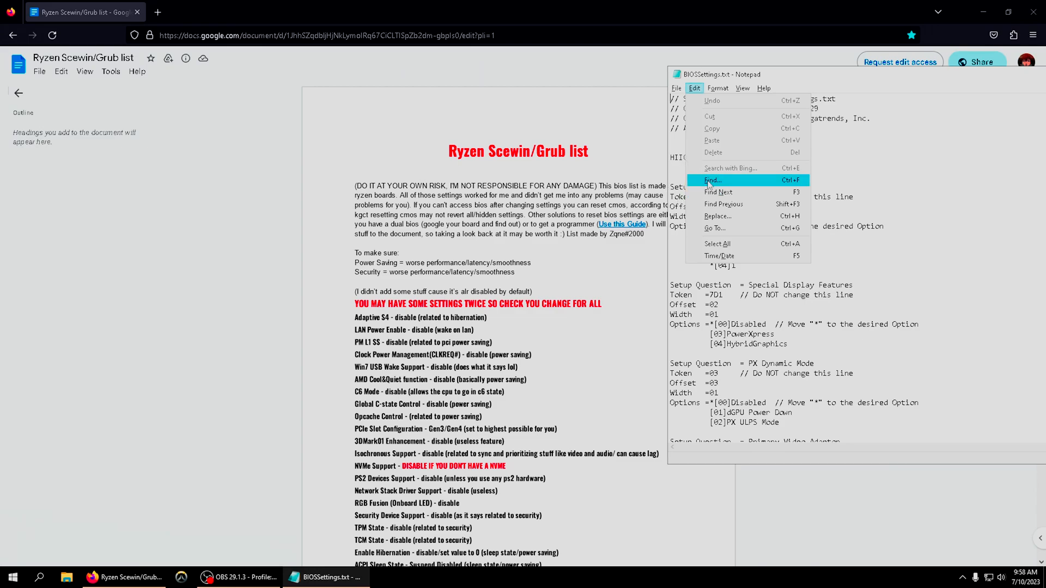
# Search BIOSSettings.txt for 'Adaptive' and jump to the Adaptive S4 options lines.
pyautogui.click(713, 180)
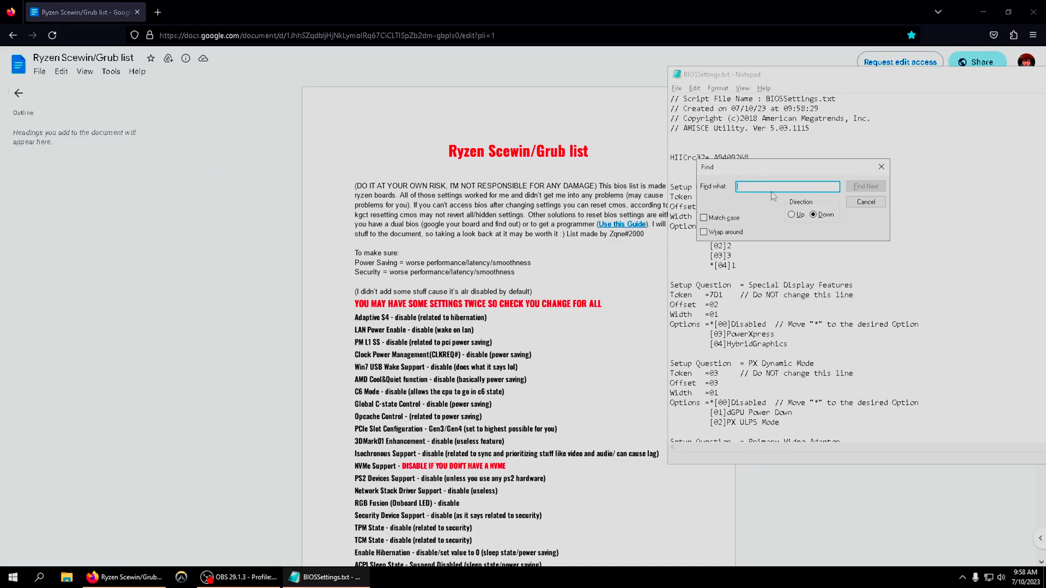
pyautogui.write('Adaptive s4')
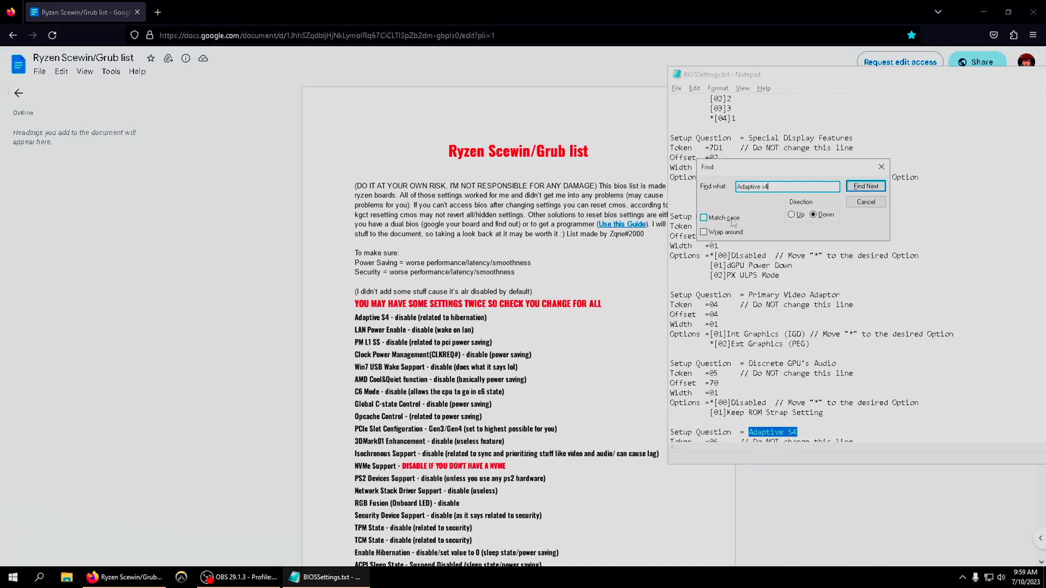
pyautogui.click(865, 187)
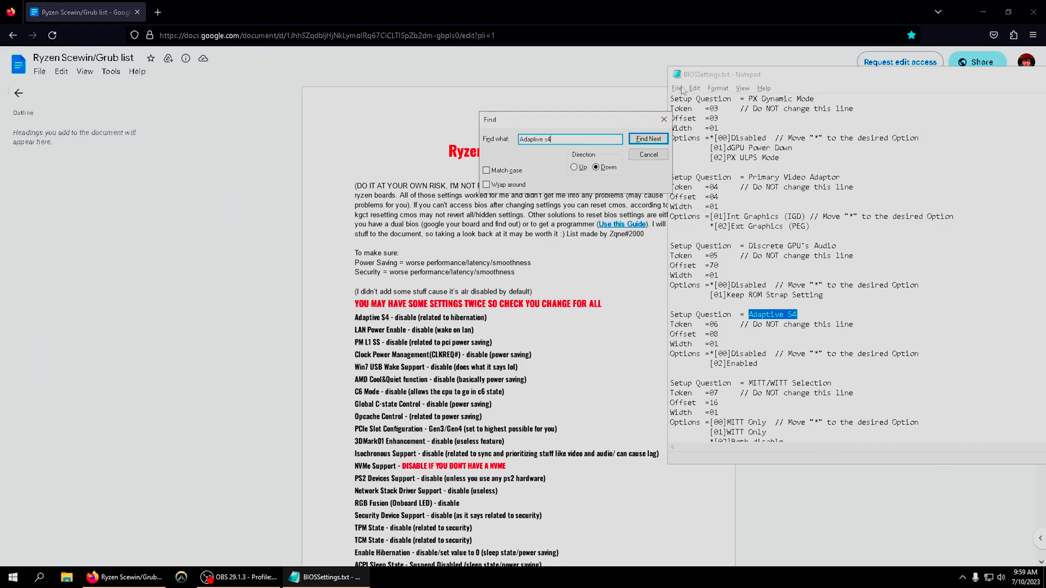
pyautogui.moveTo(664, 119)
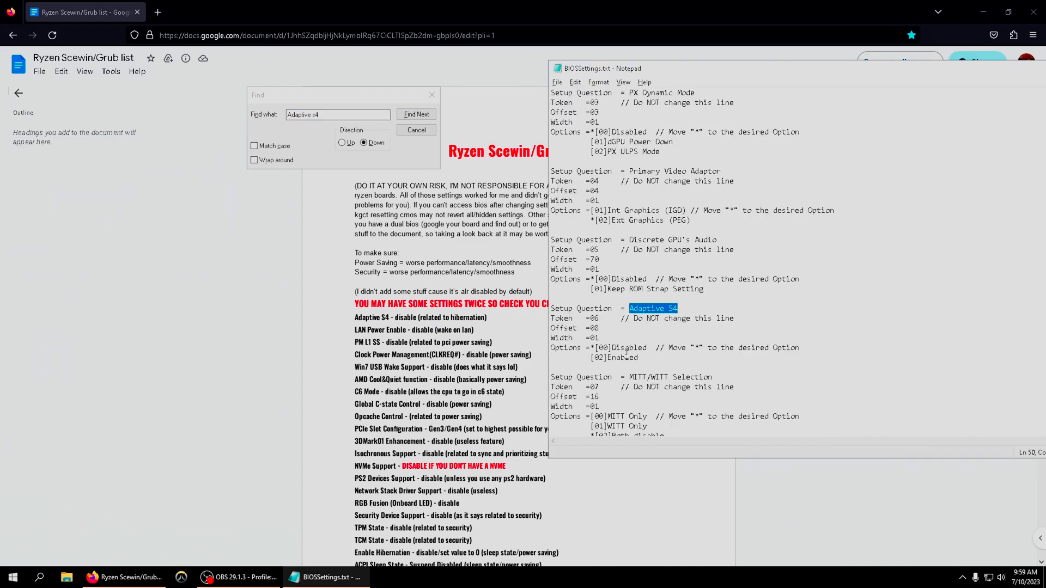
pyautogui.scroll(-3)
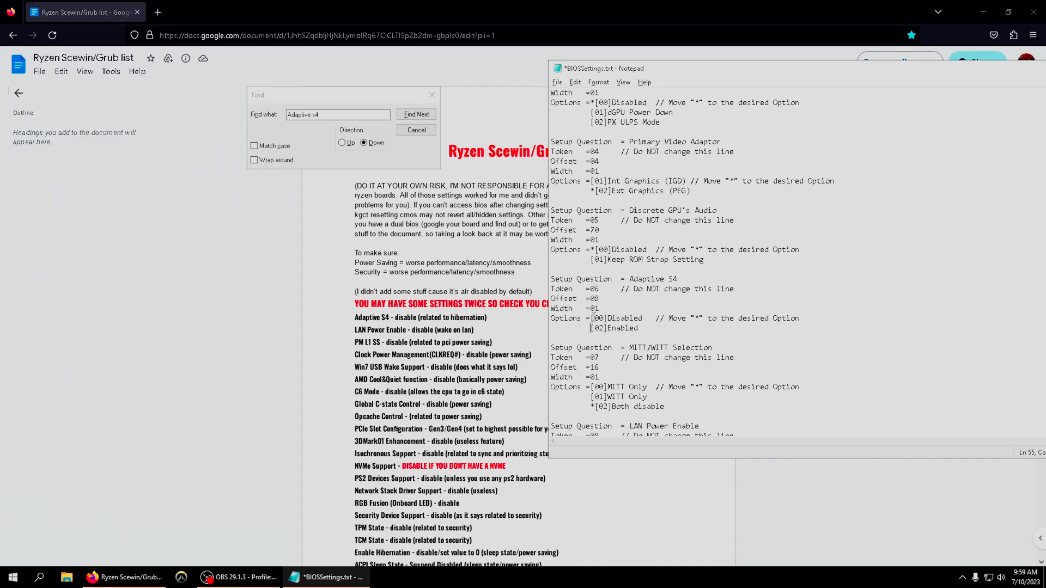
# Edit the Adaptive S4 options and scan the guide's SATA and D3 Support settings.
pyautogui.click(415, 114)
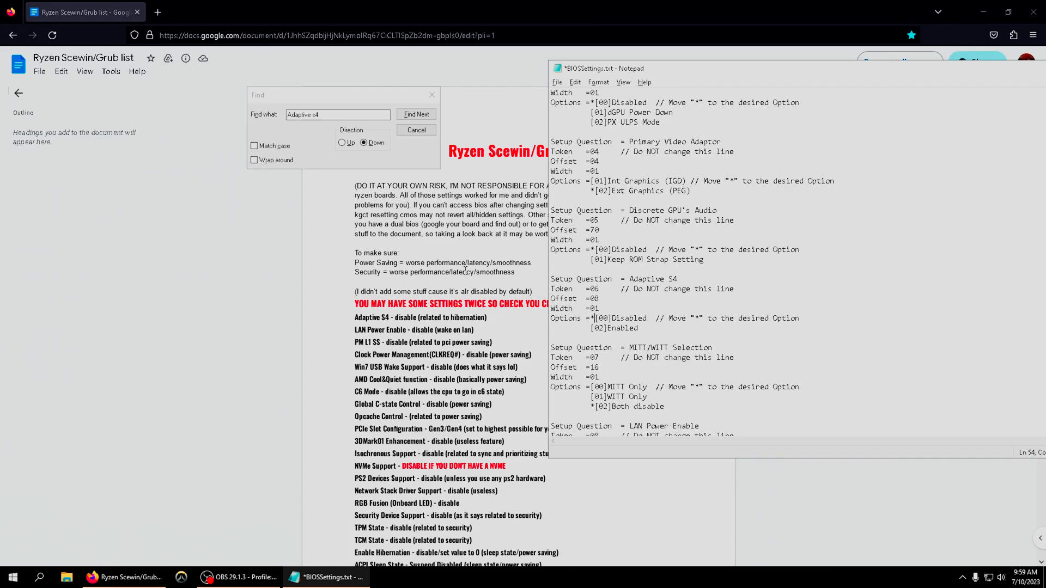
pyautogui.scroll(-3)
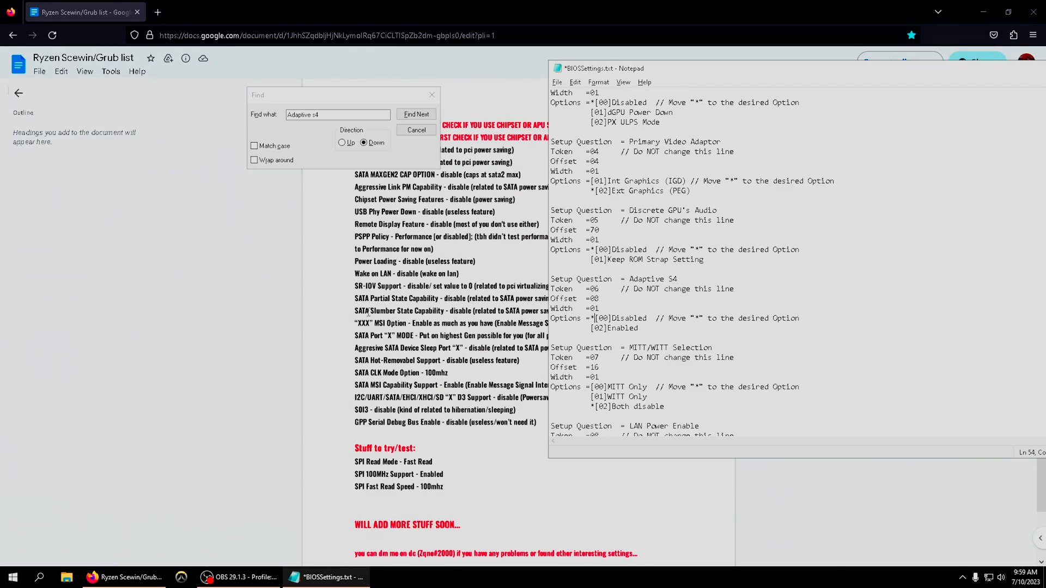
pyautogui.scroll(-3)
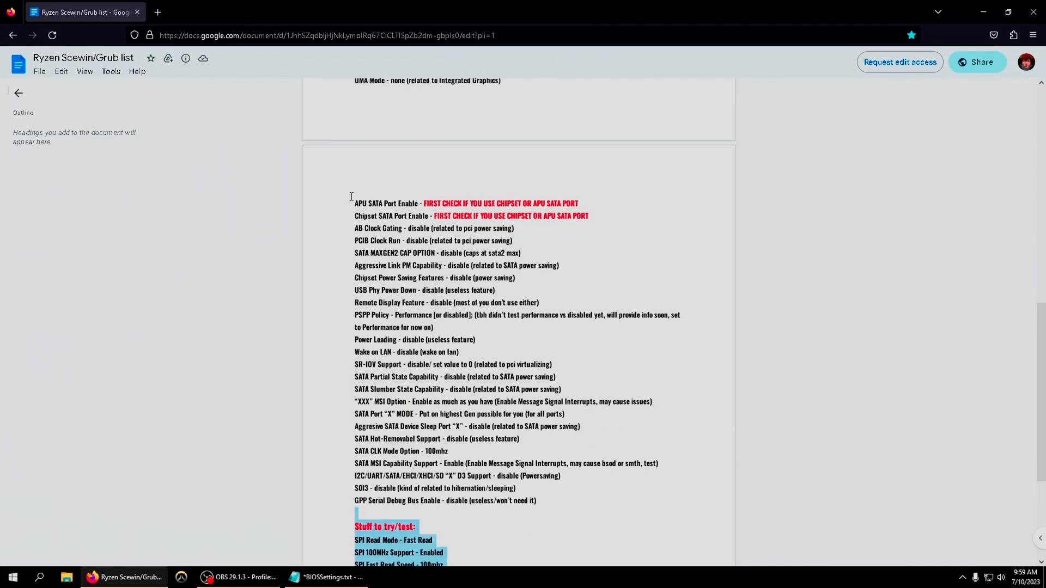
pyautogui.scroll(3)
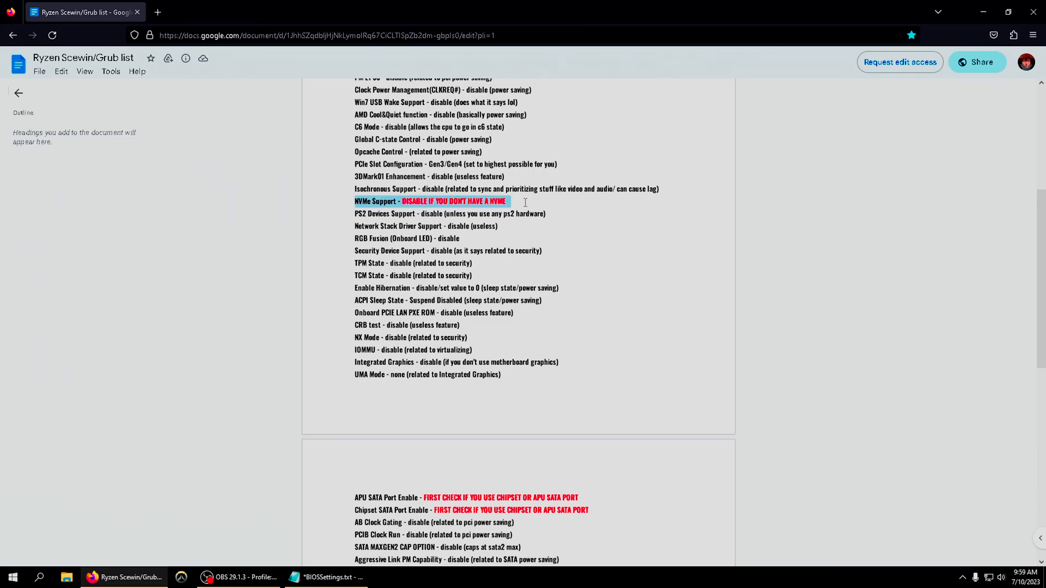
pyautogui.moveTo(524, 203)
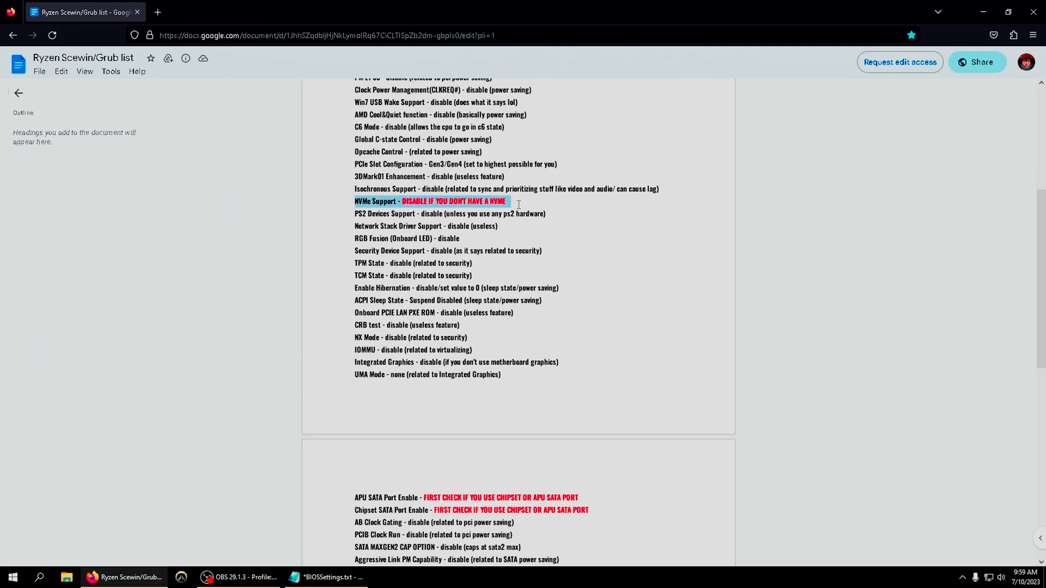
pyautogui.scroll(-3)
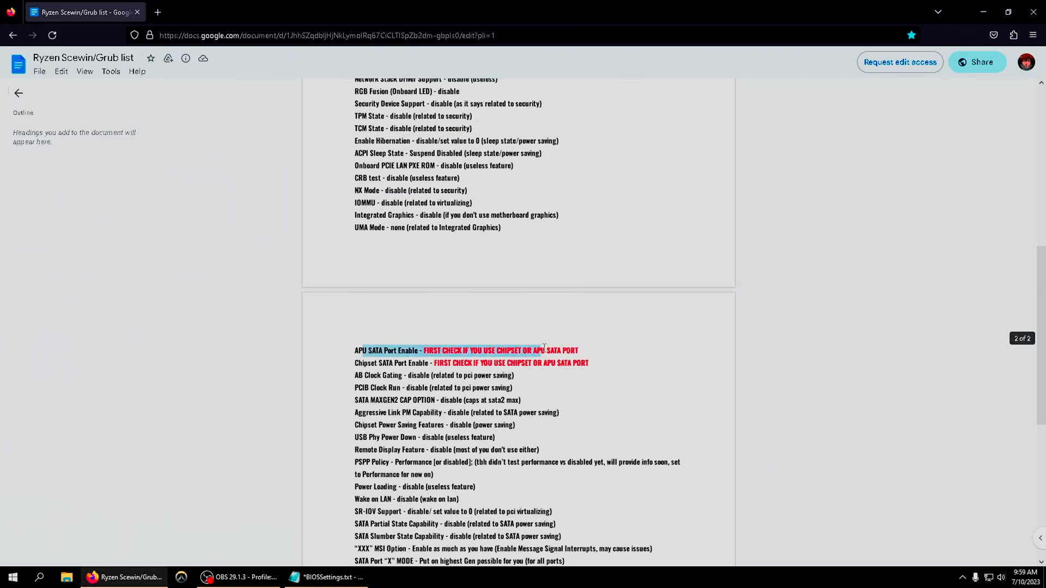
pyautogui.scroll(-3)
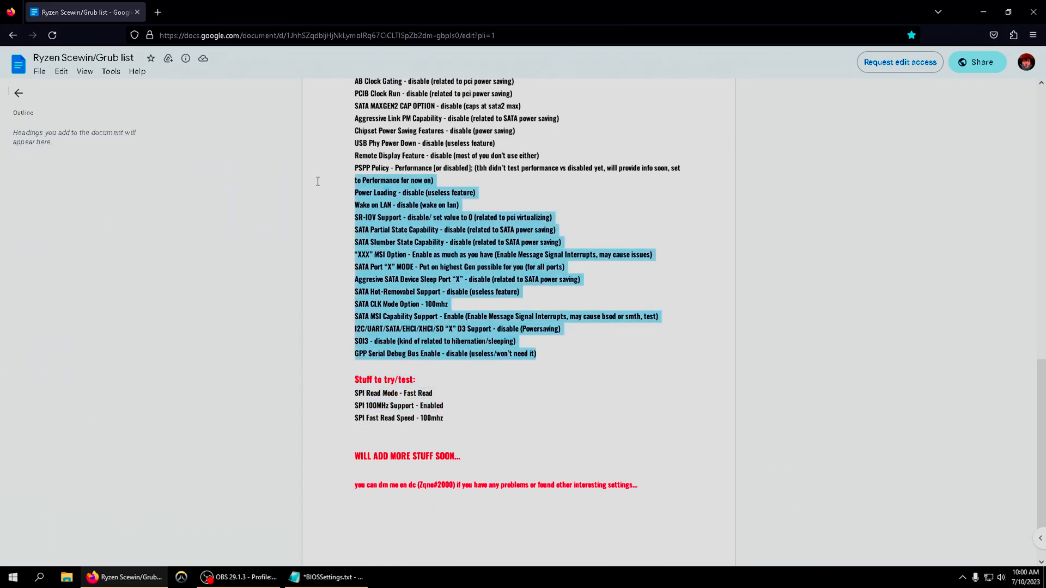
pyautogui.scroll(3)
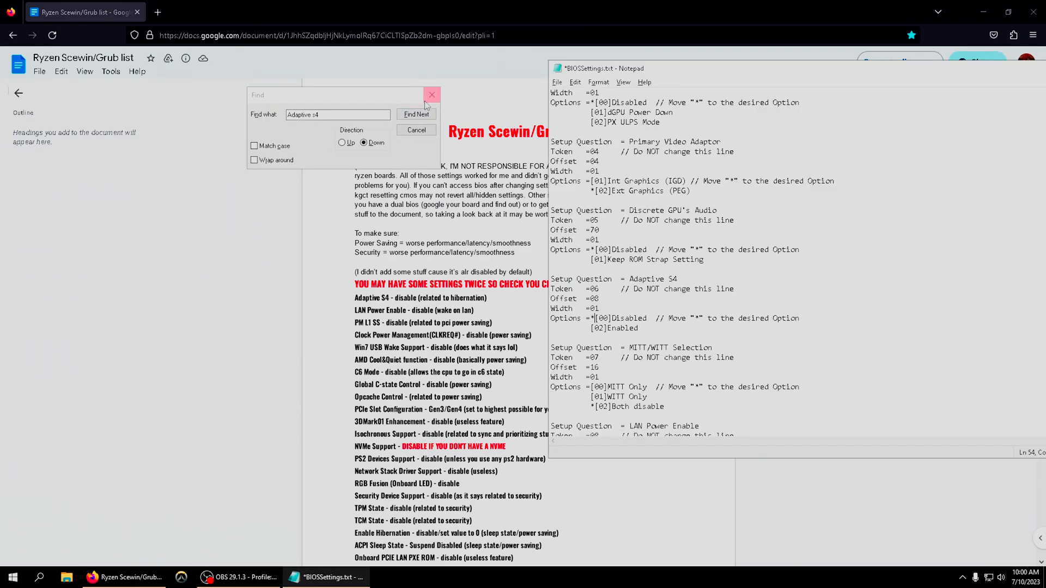
# Close the Find window and bring BIOSSettings.txt back in front.
pyautogui.click(557, 82)
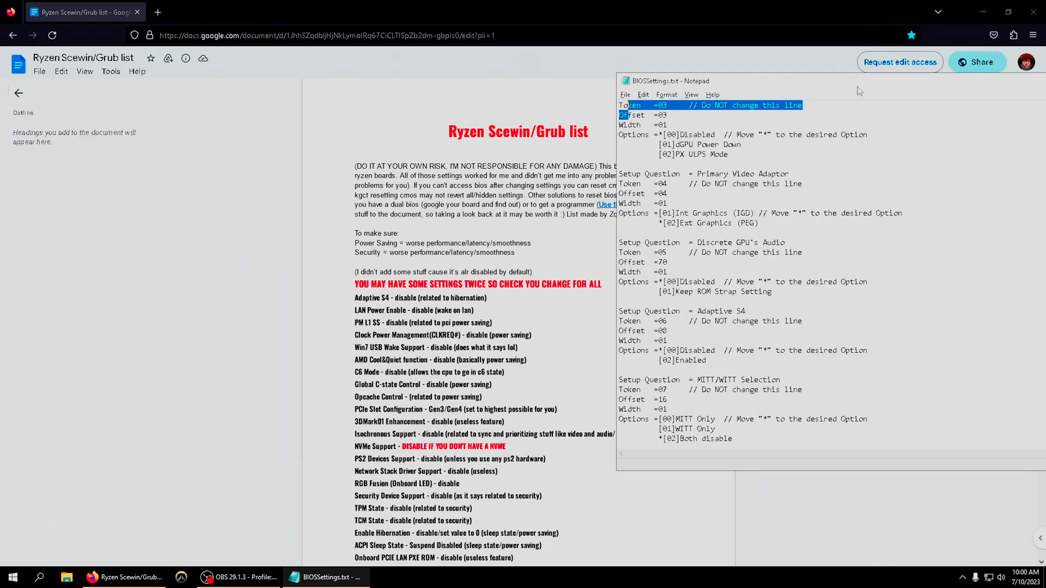
pyautogui.scroll(-3)
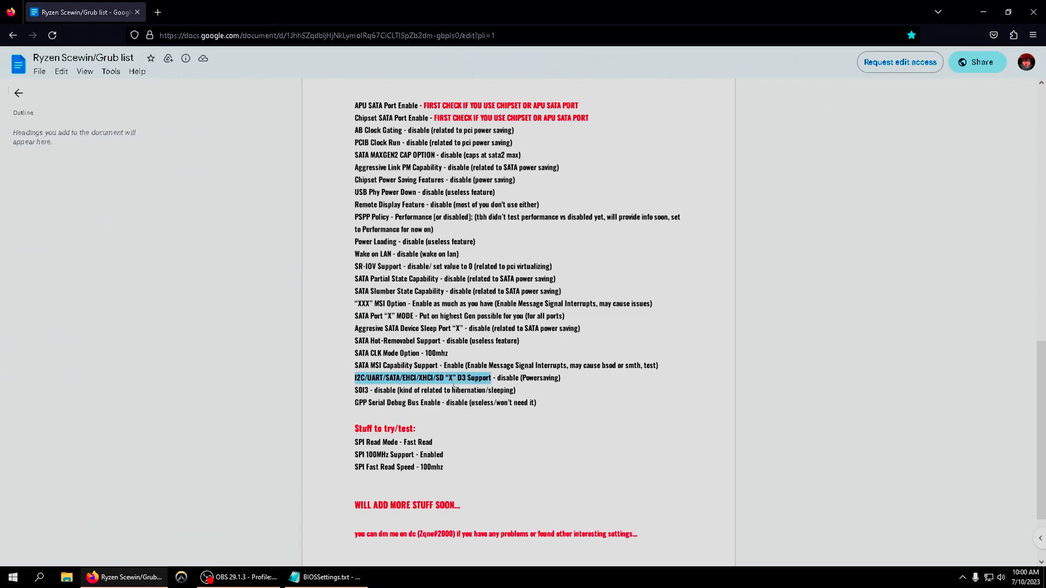
pyautogui.click(326, 578)
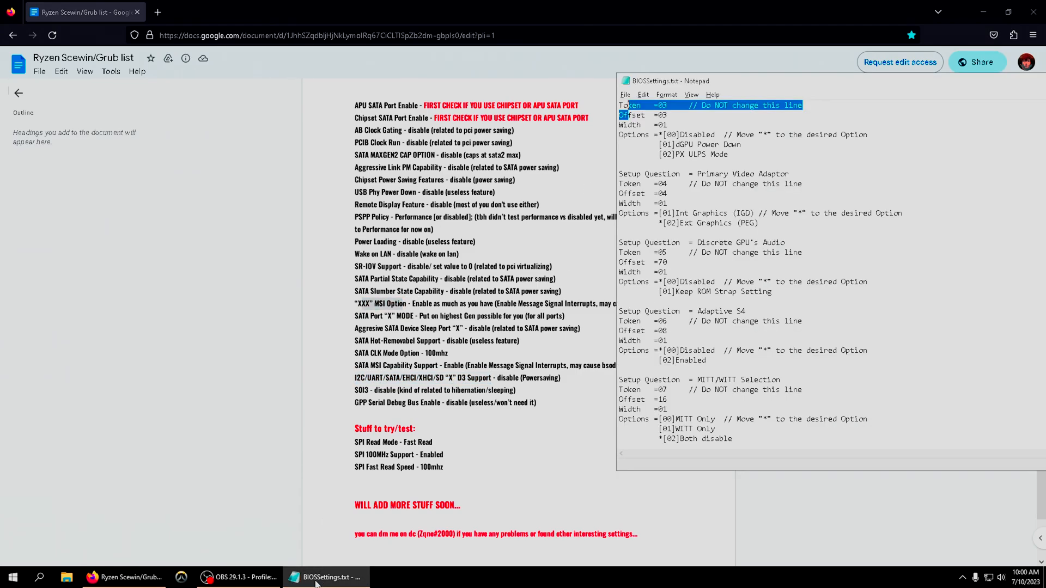
# Search for 'MSI Option' and step through its successive entries.
pyautogui.click(643, 94)
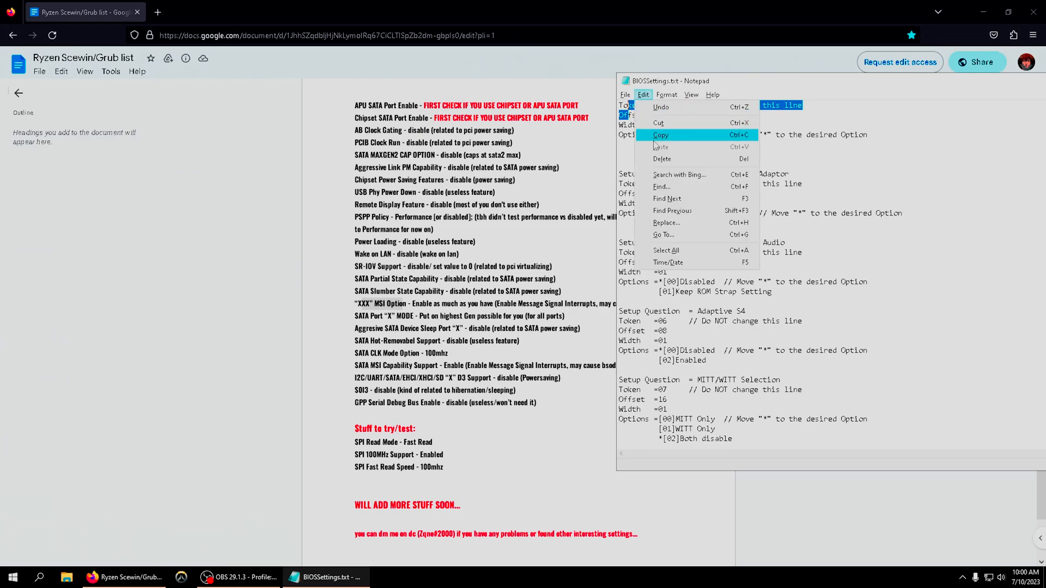
pyautogui.click(662, 187)
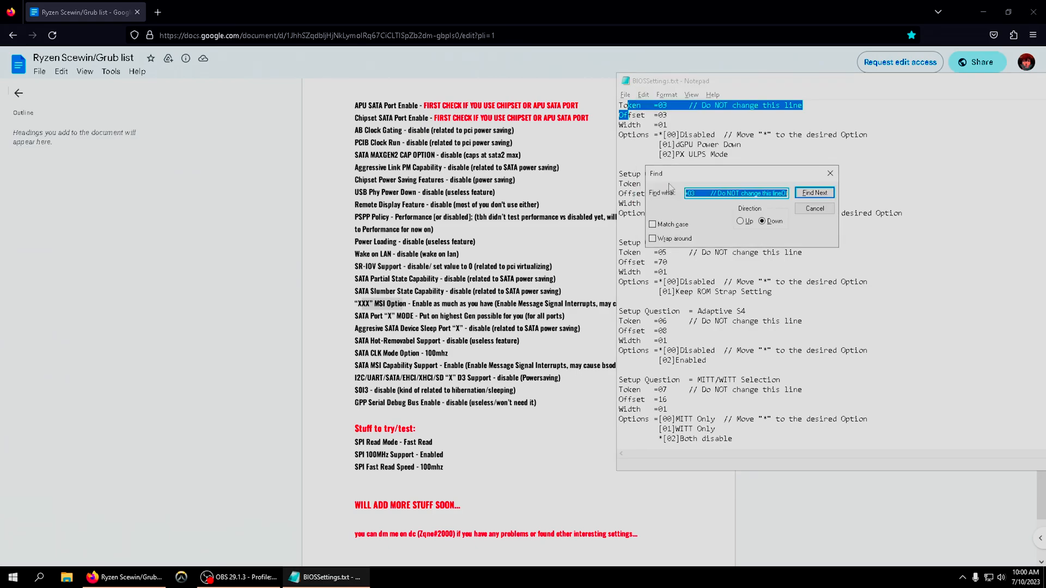
pyautogui.click(813, 208)
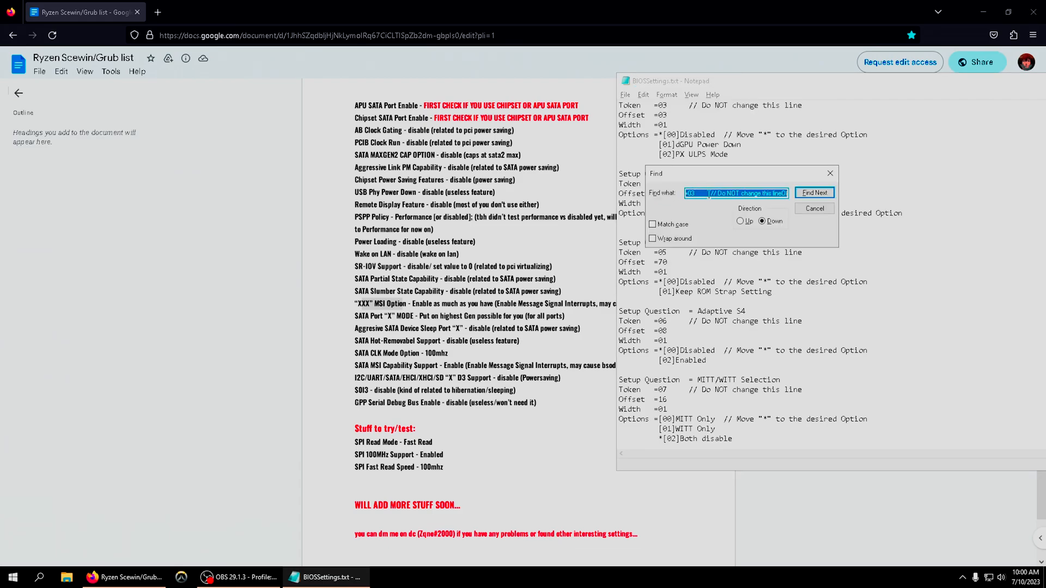
pyautogui.press('Delete')
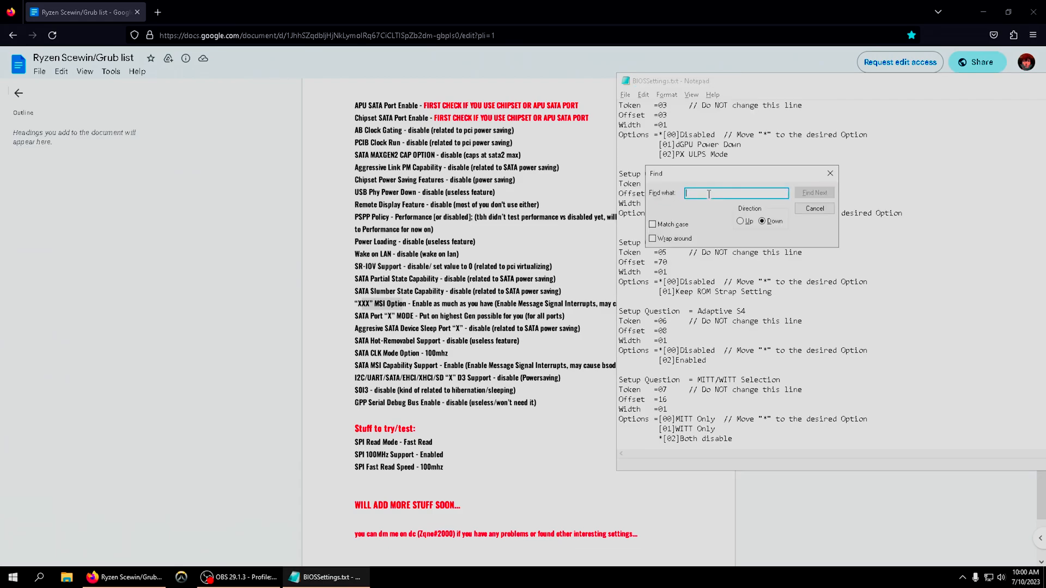
pyautogui.write('MSI Option')
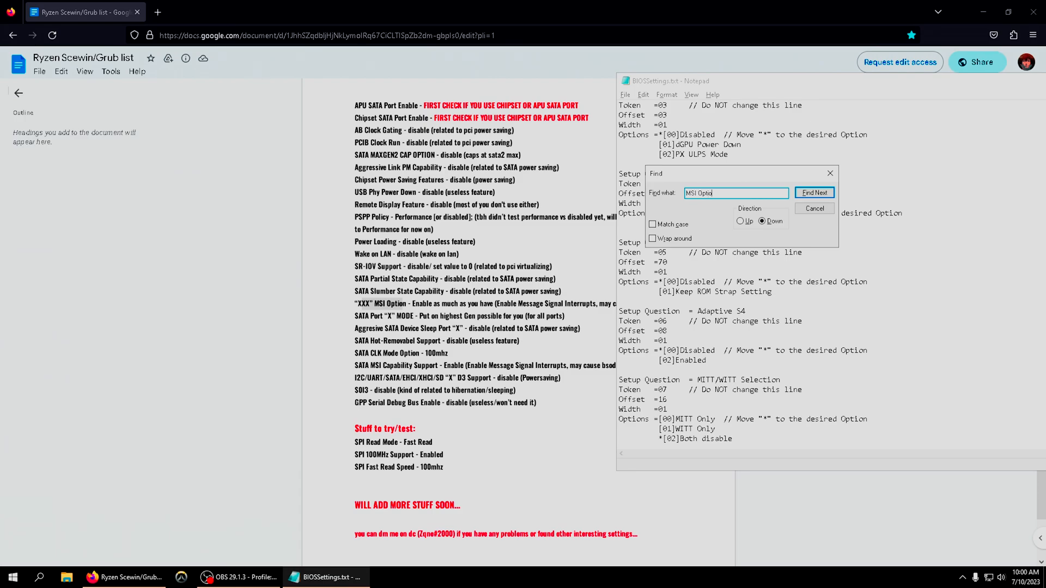
pyautogui.click(812, 192)
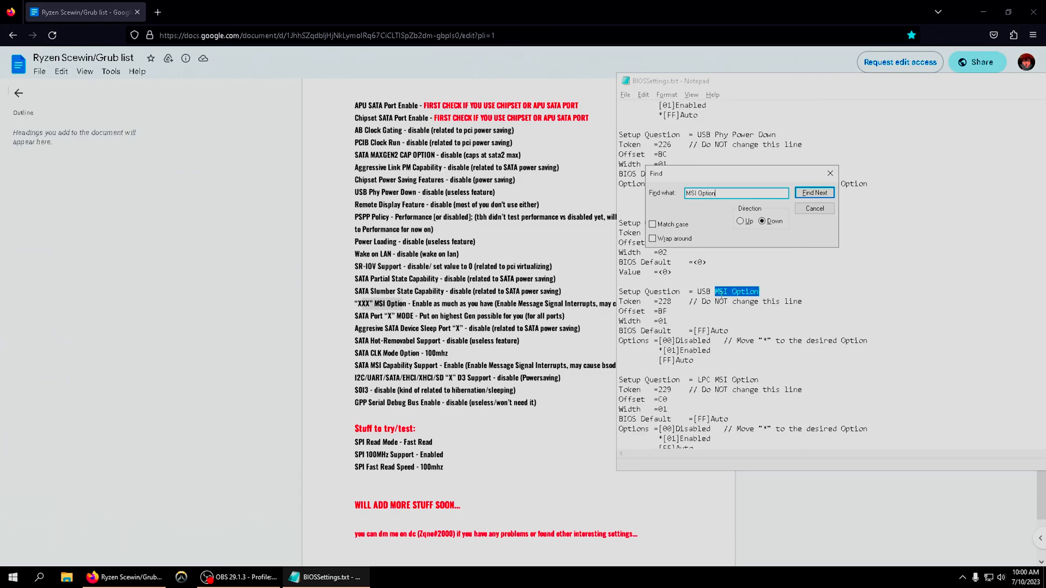
pyautogui.click(813, 191)
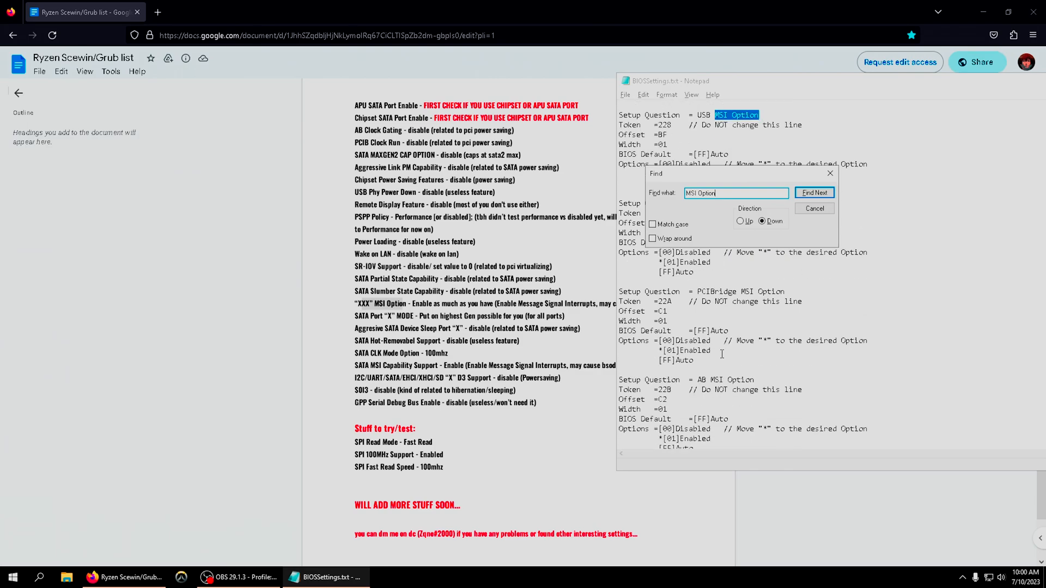
pyautogui.click(813, 193)
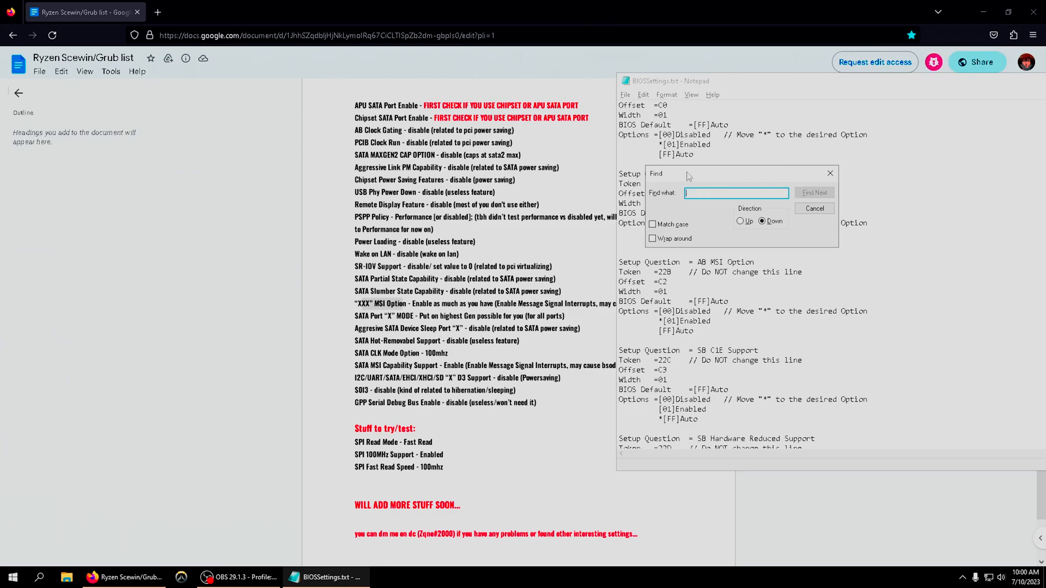
# Search for SATA Port 1 MODE, switching direction after a not-found message.
pyautogui.write('SATR')
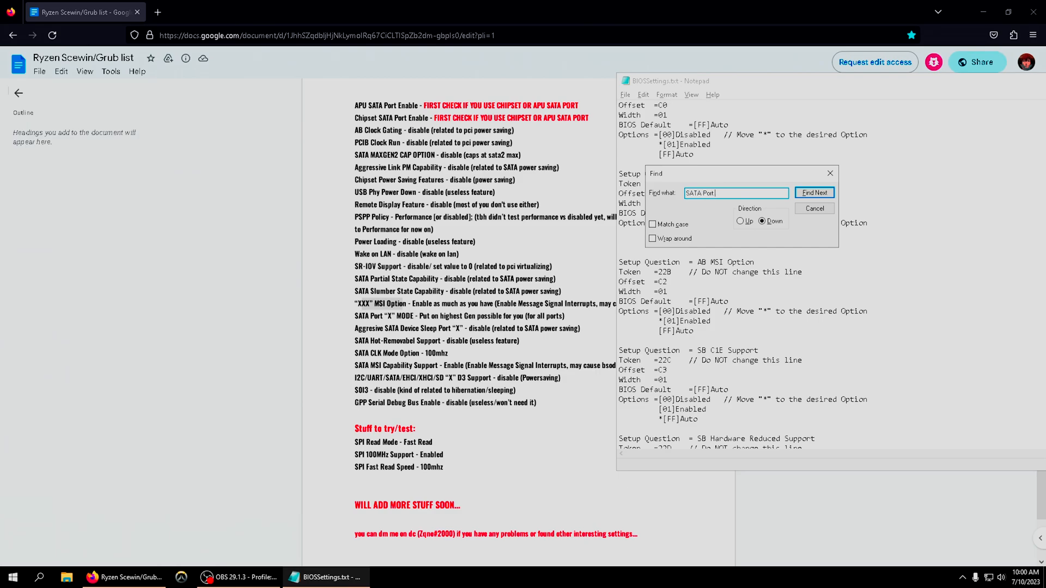
pyautogui.click(813, 192)
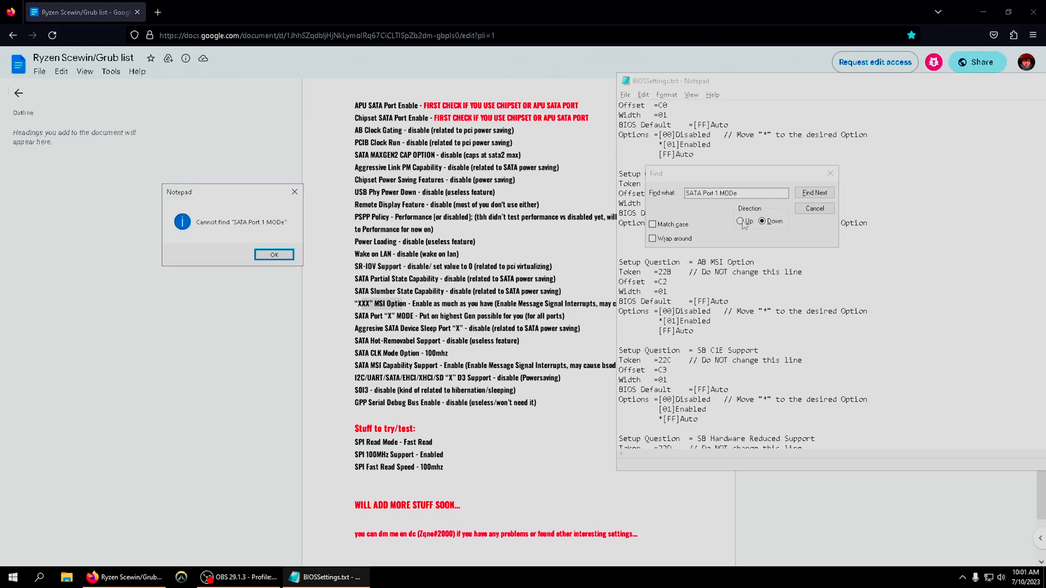
pyautogui.click(274, 254)
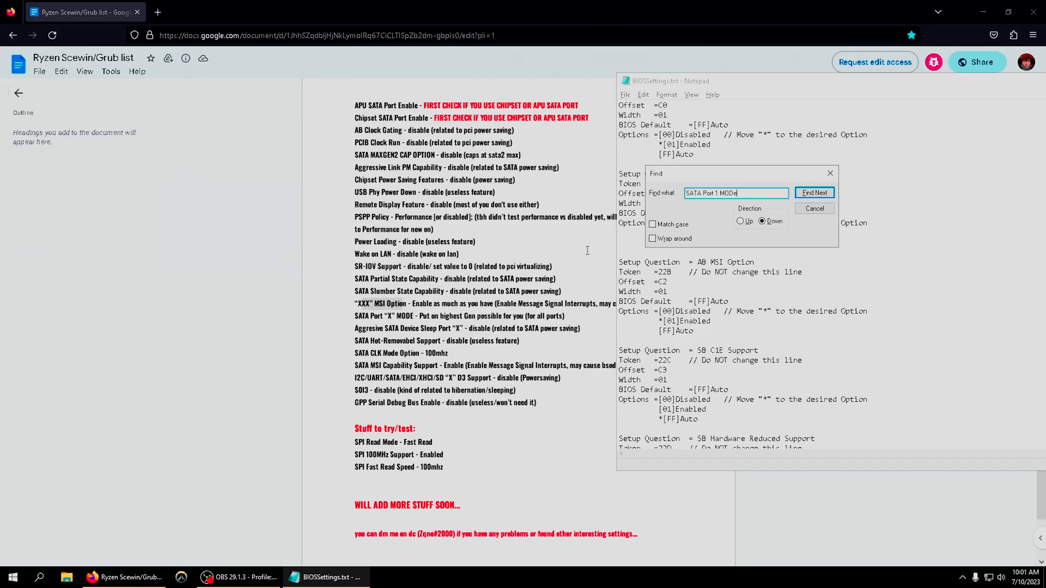
pyautogui.click(813, 192)
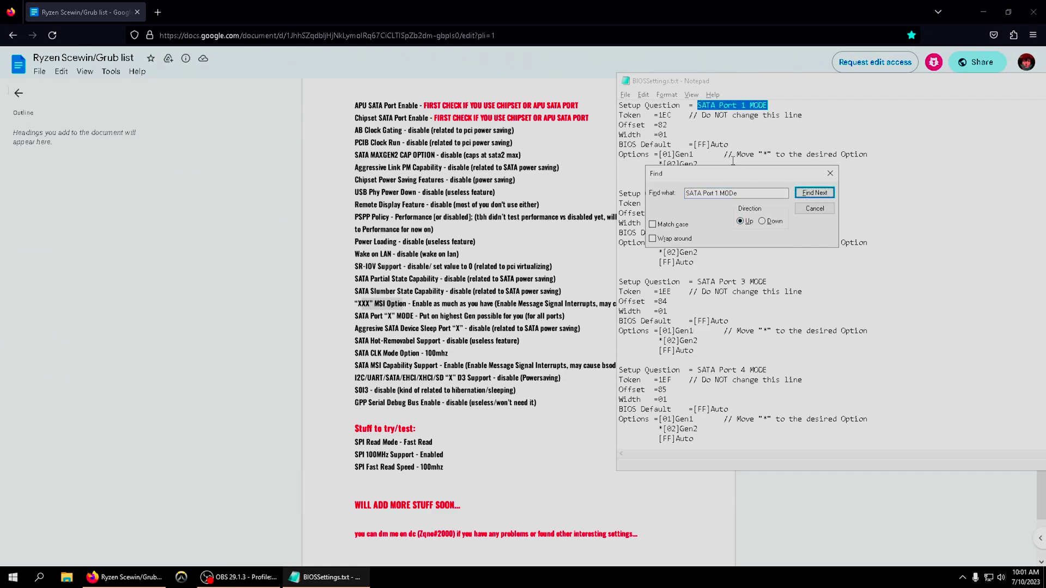
pyautogui.click(814, 192)
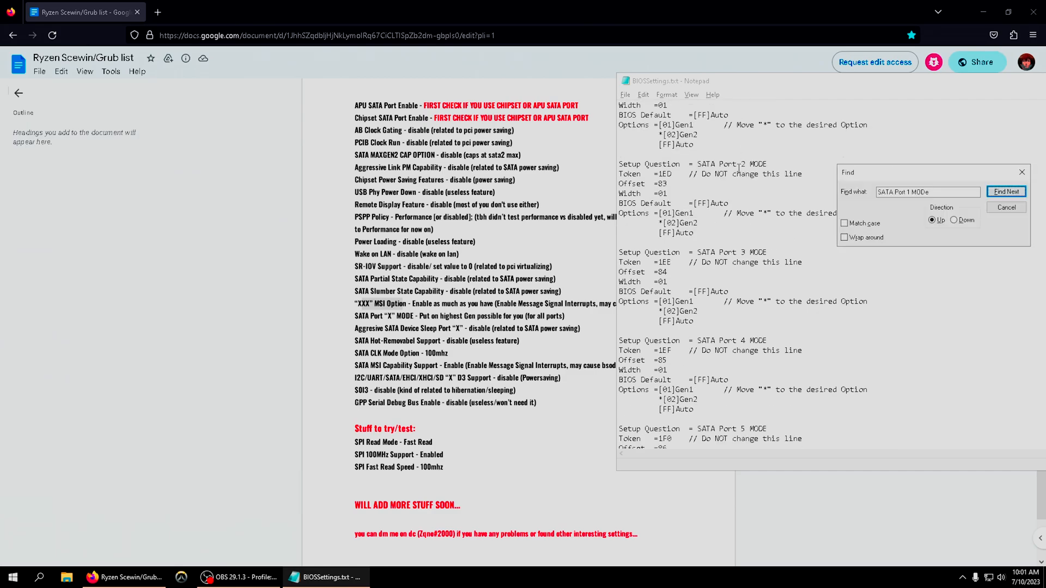
pyautogui.click(1005, 192)
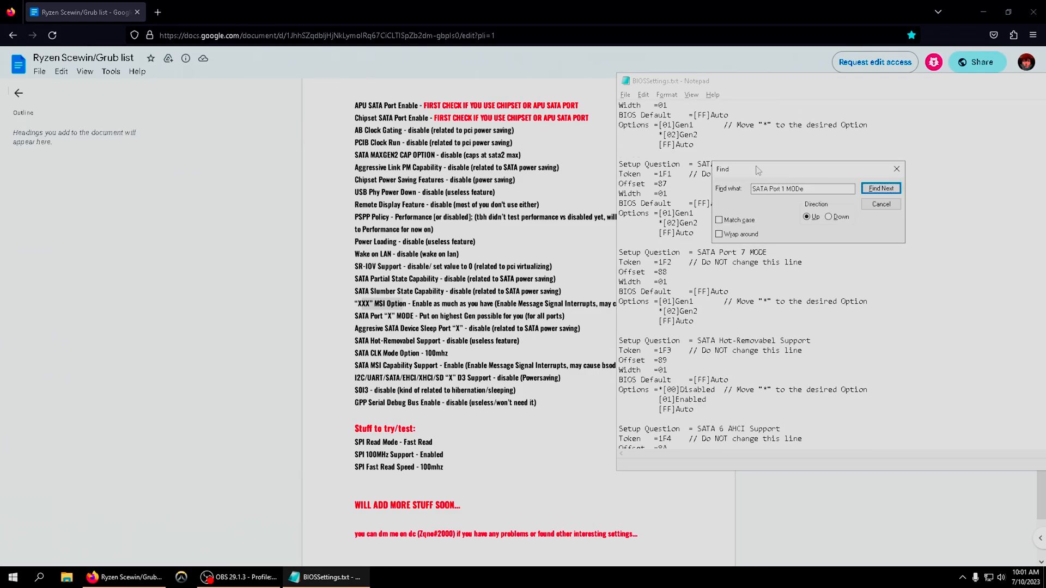
pyautogui.scroll(-3)
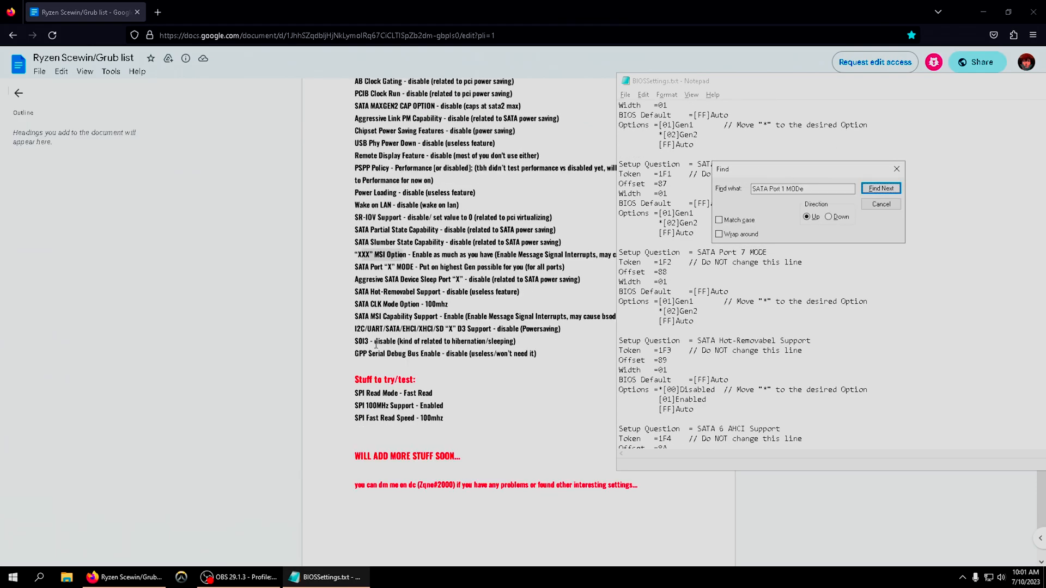
pyautogui.moveTo(379, 329)
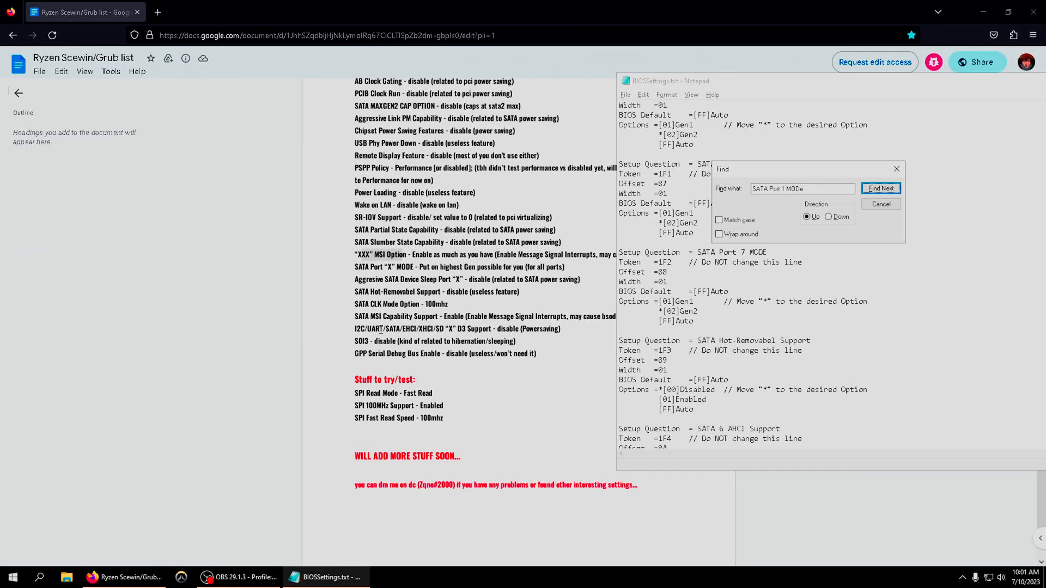
pyautogui.moveTo(776, 198)
pyautogui.write('D')
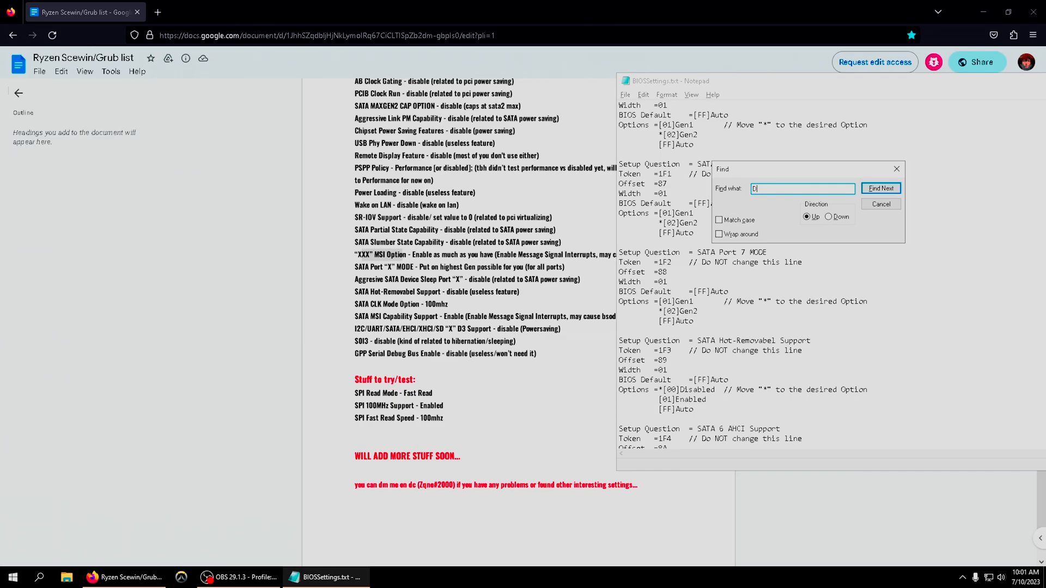
# Search for the D3 Support entries, then close the Find box.
pyautogui.write('3 Sup')
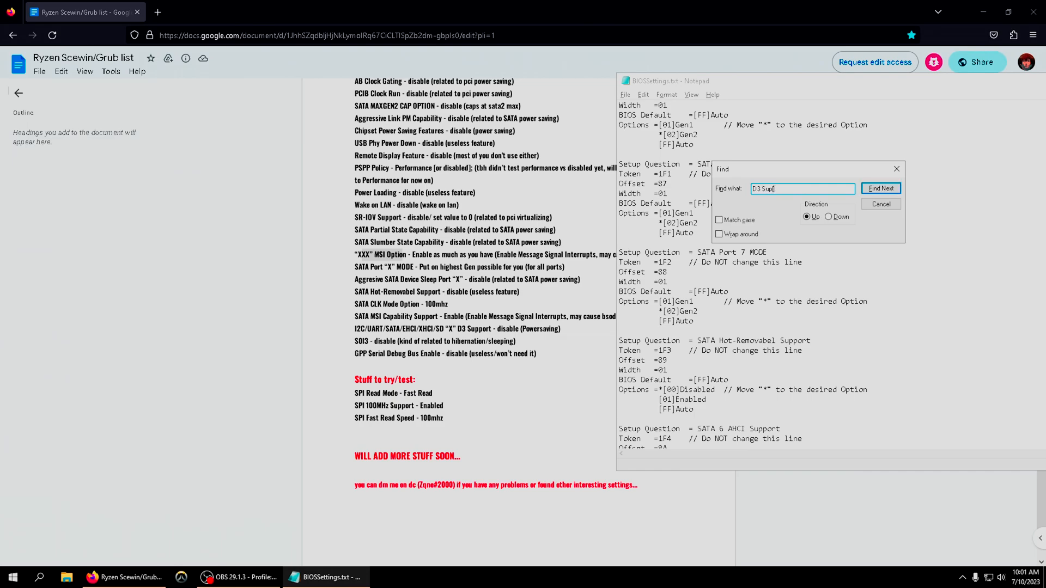
pyautogui.click(880, 188)
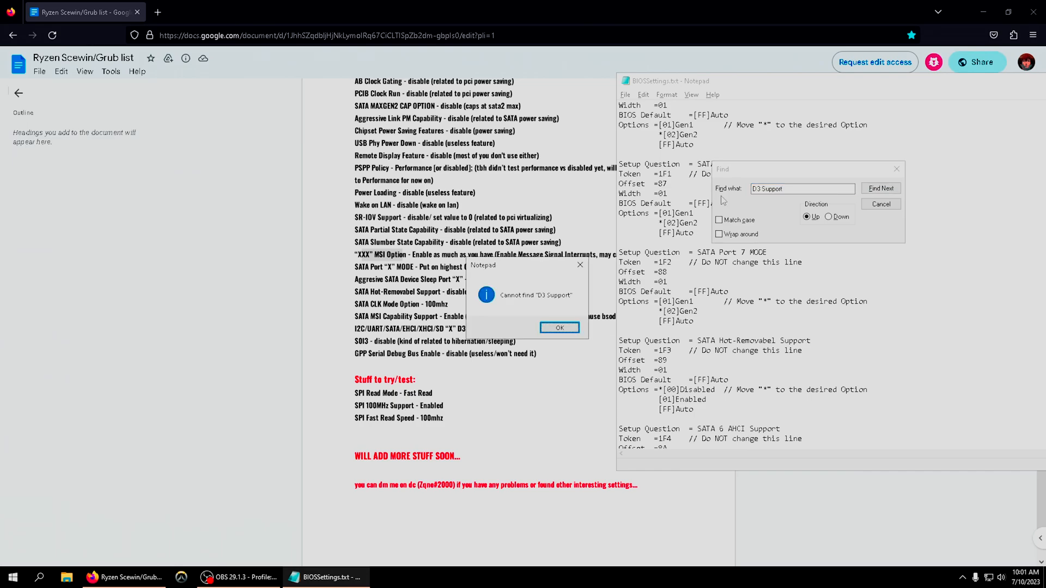
pyautogui.click(559, 328)
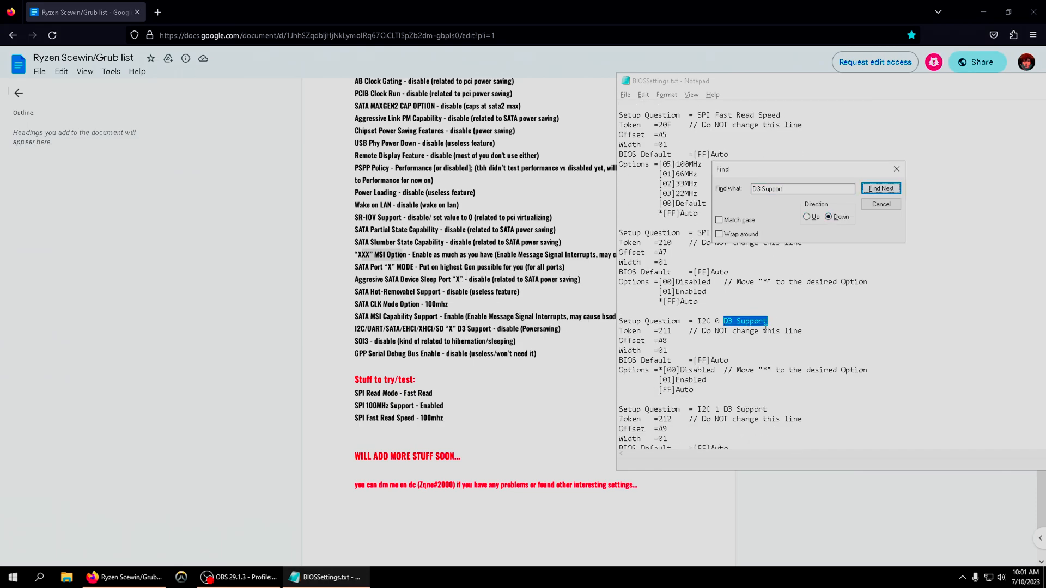
pyautogui.click(880, 189)
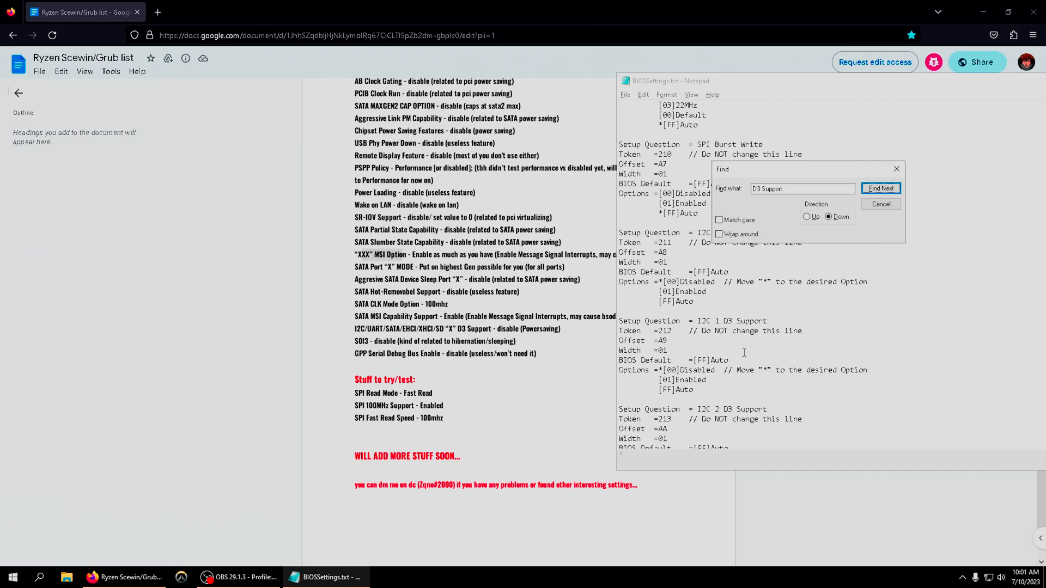
pyautogui.click(880, 189)
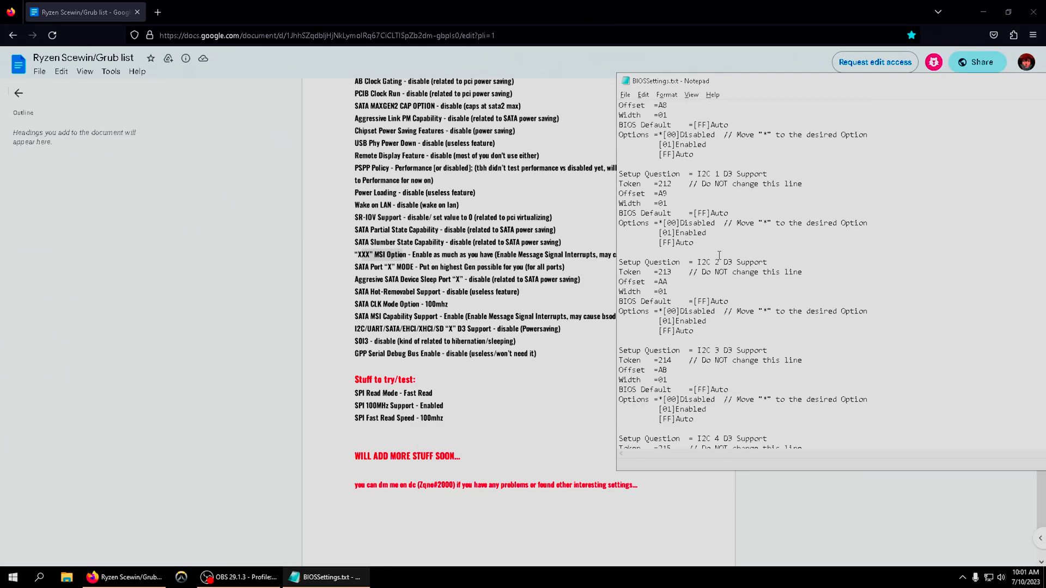
pyautogui.scroll(-3)
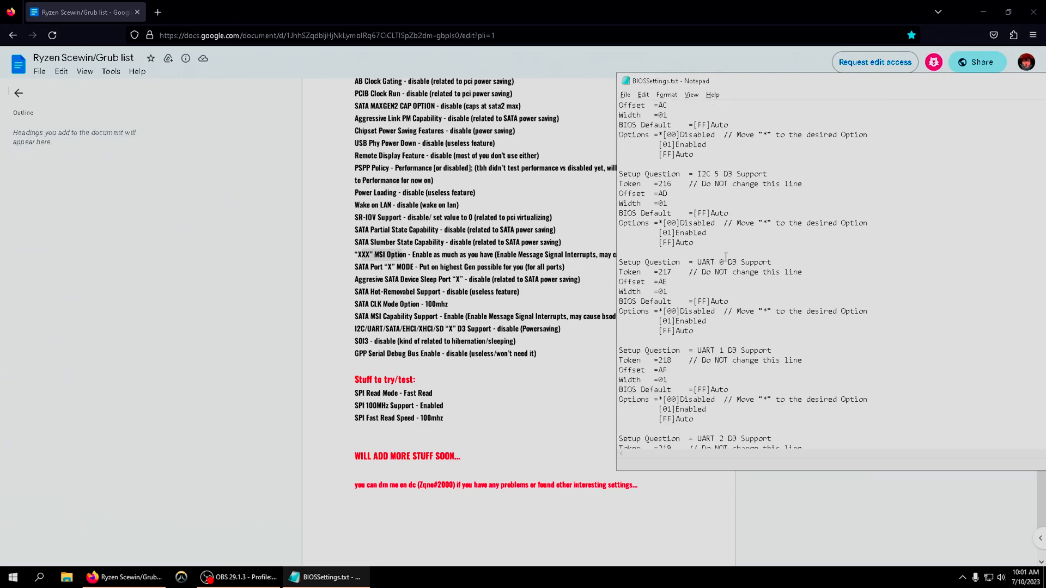
pyautogui.scroll(-3)
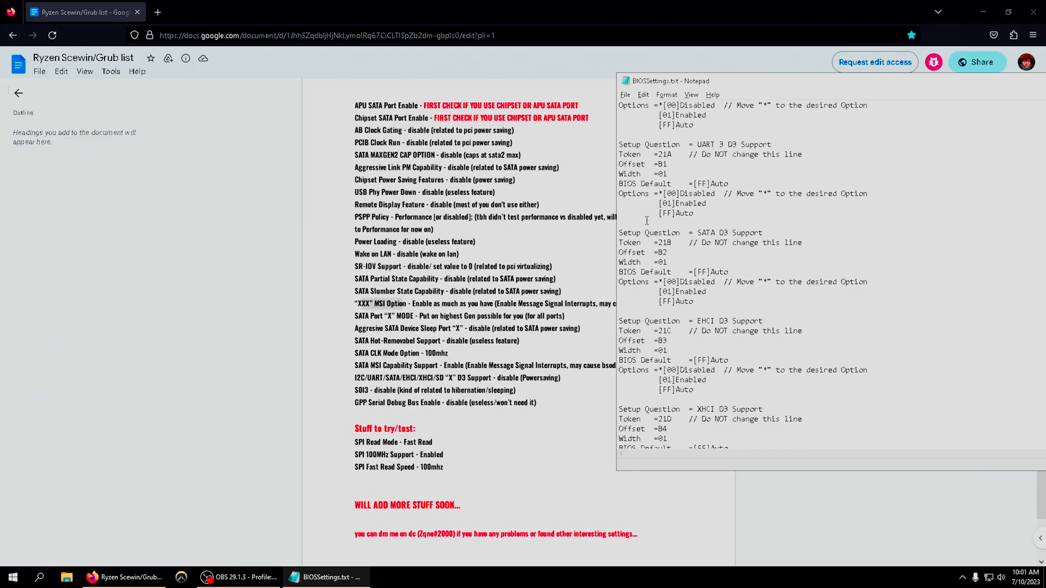
pyautogui.scroll(-3)
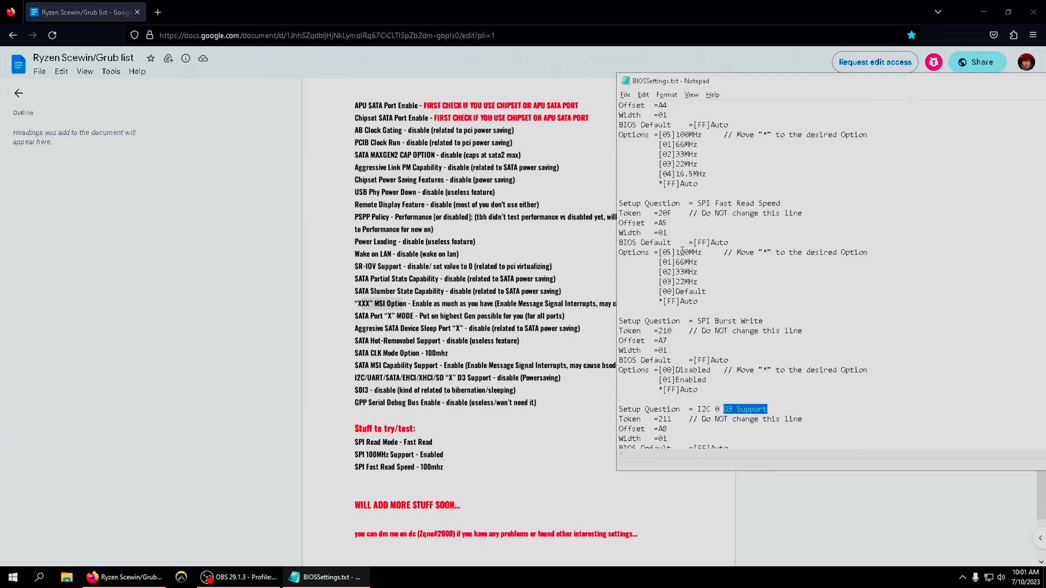
pyautogui.scroll(-3)
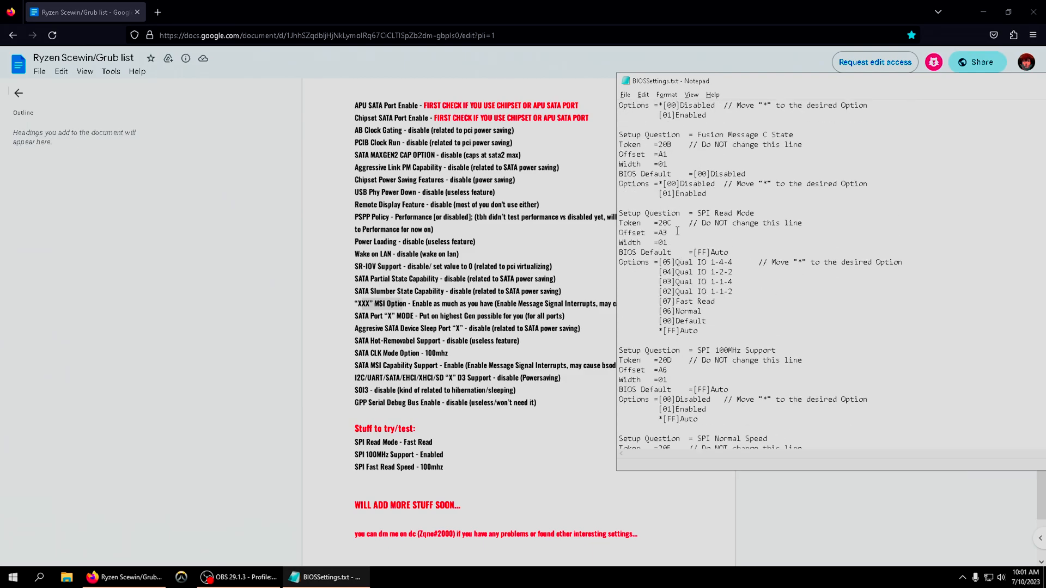
pyautogui.scroll(3)
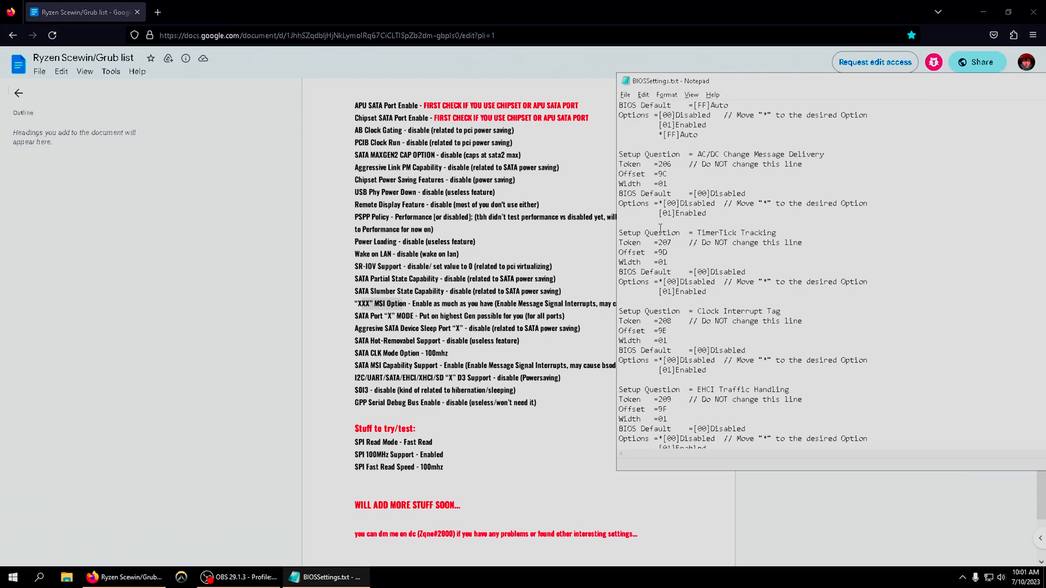
pyautogui.scroll(3)
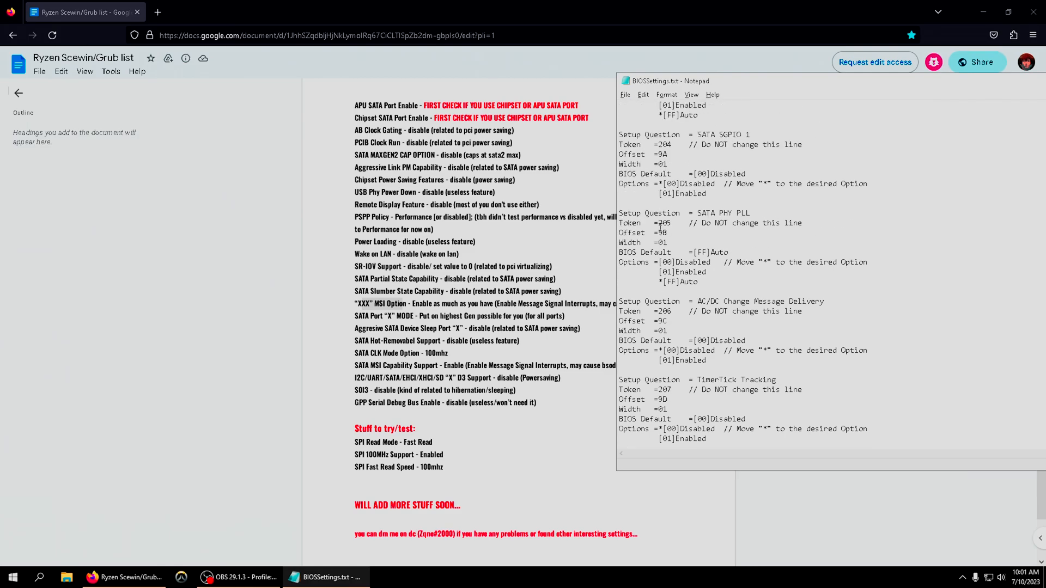
pyautogui.scroll(3)
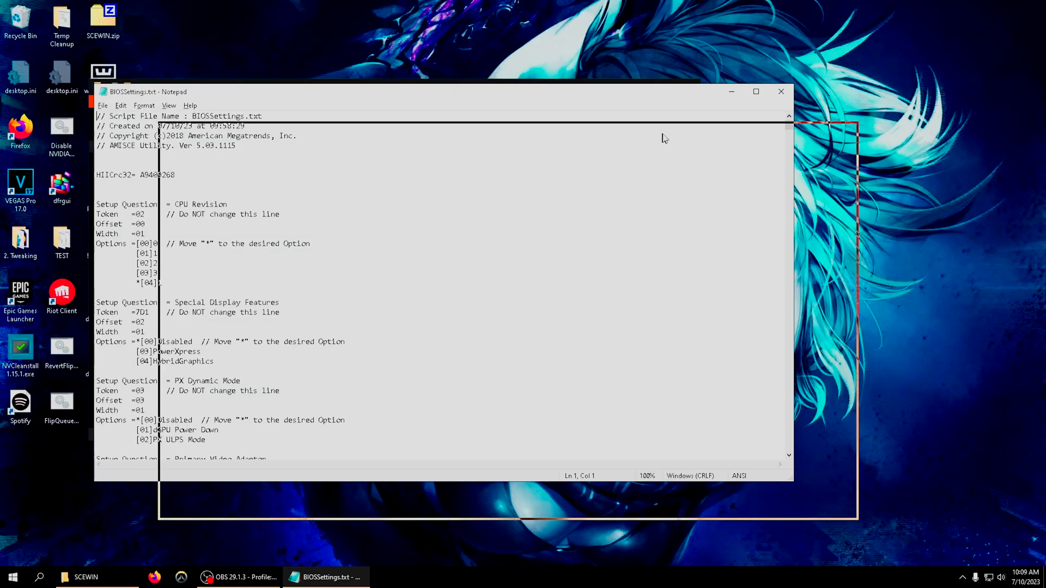
# Enlarge the window, review the edits and save BIOSSettings.txt via File > Save.
pyautogui.moveTo(400, 92); pyautogui.dragTo(474, 132)
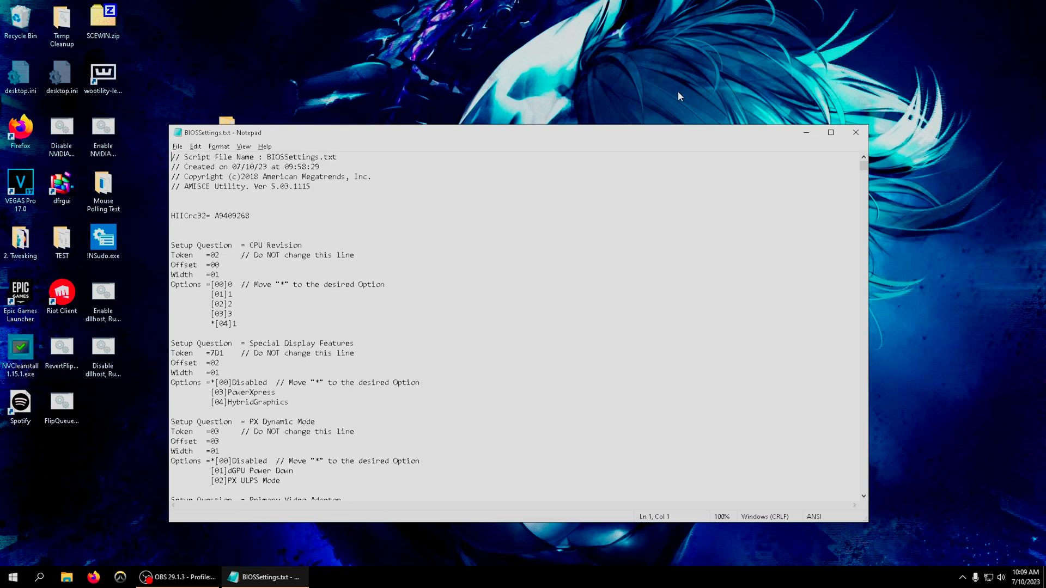
pyautogui.moveTo(186, 262)
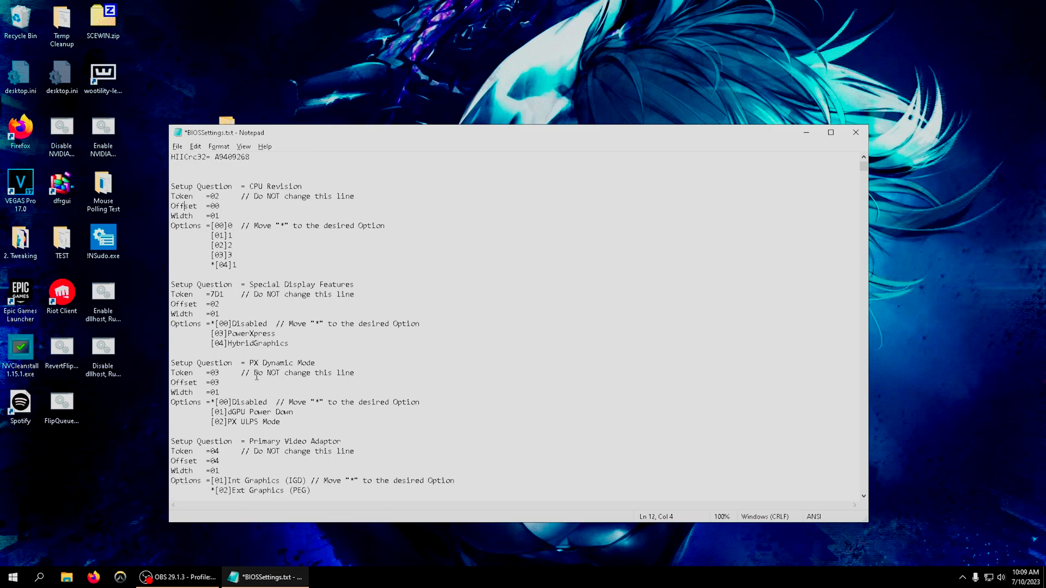
pyautogui.scroll(-3)
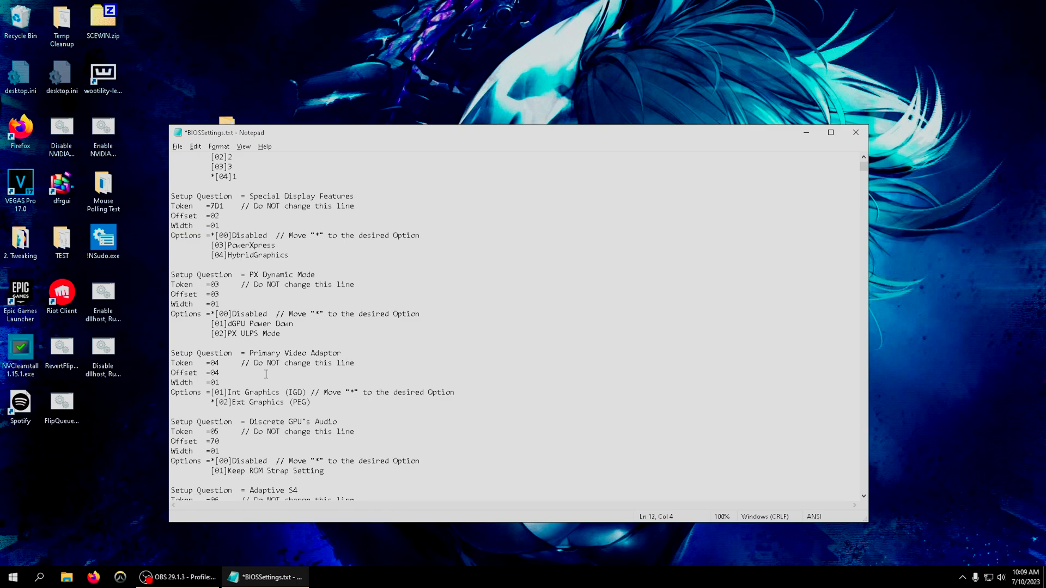
pyautogui.moveTo(266, 364)
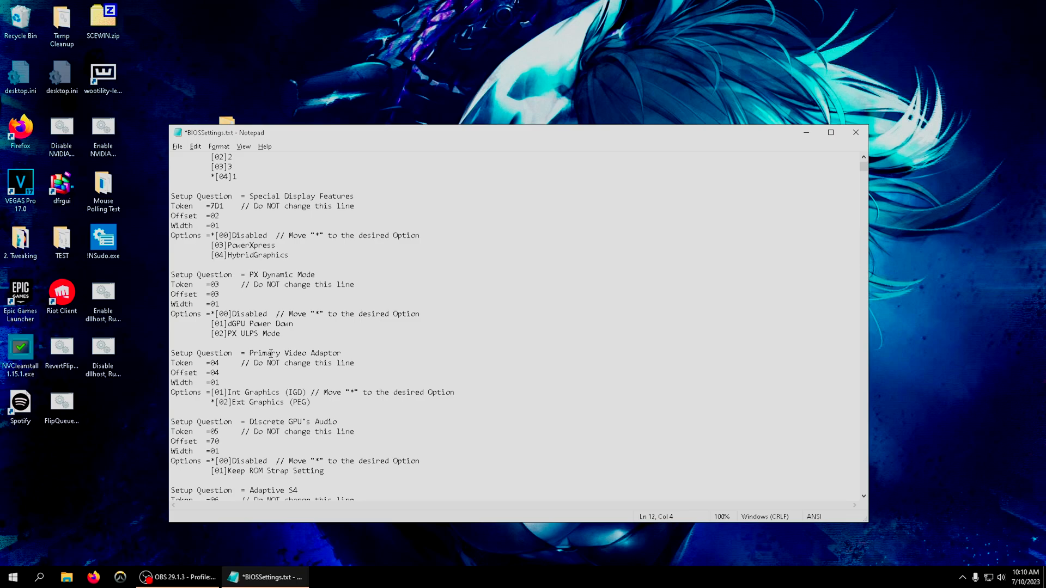
pyautogui.scroll(-3)
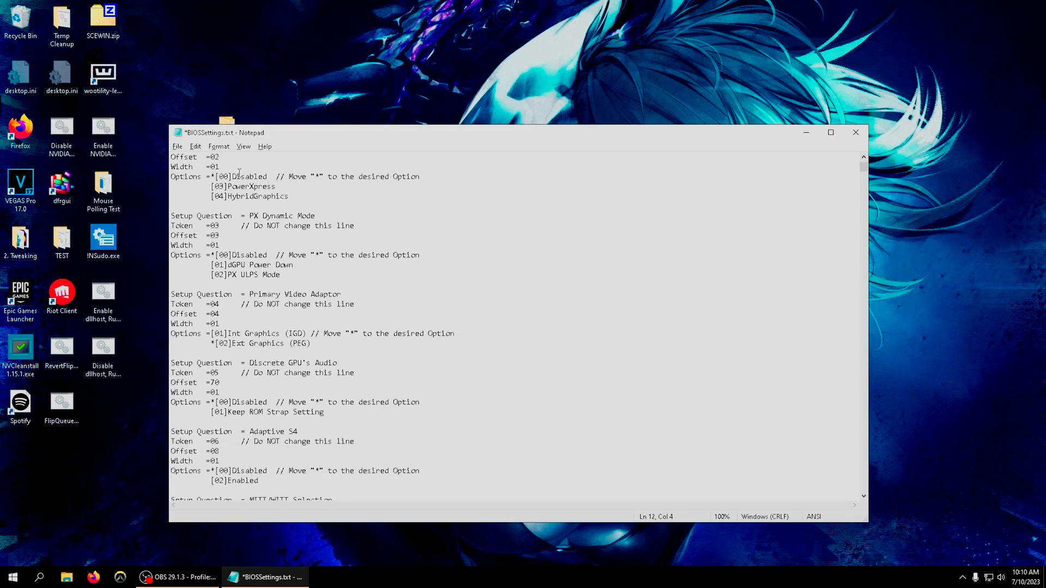
pyautogui.click(177, 146)
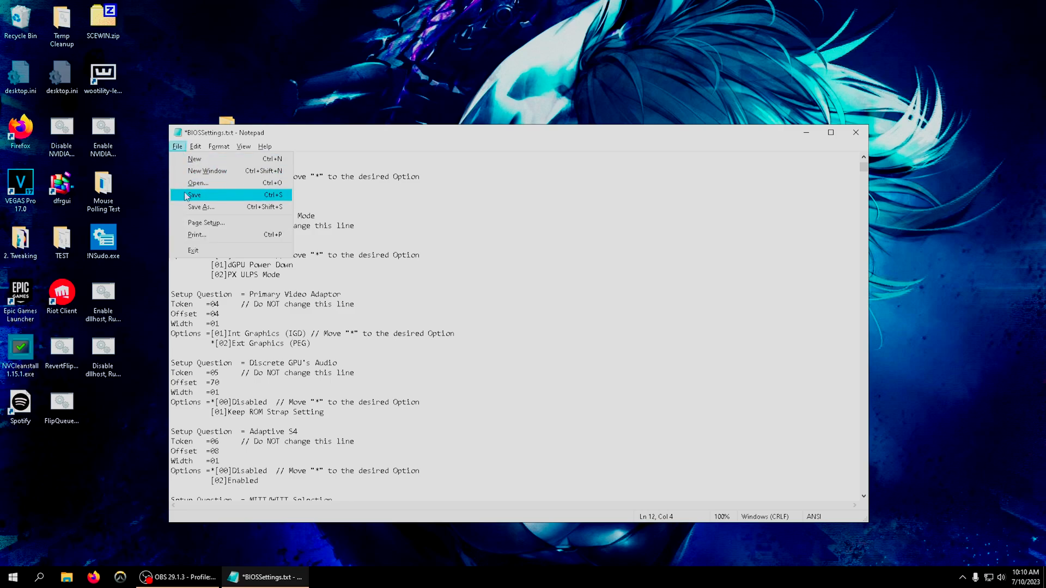
pyautogui.click(193, 194)
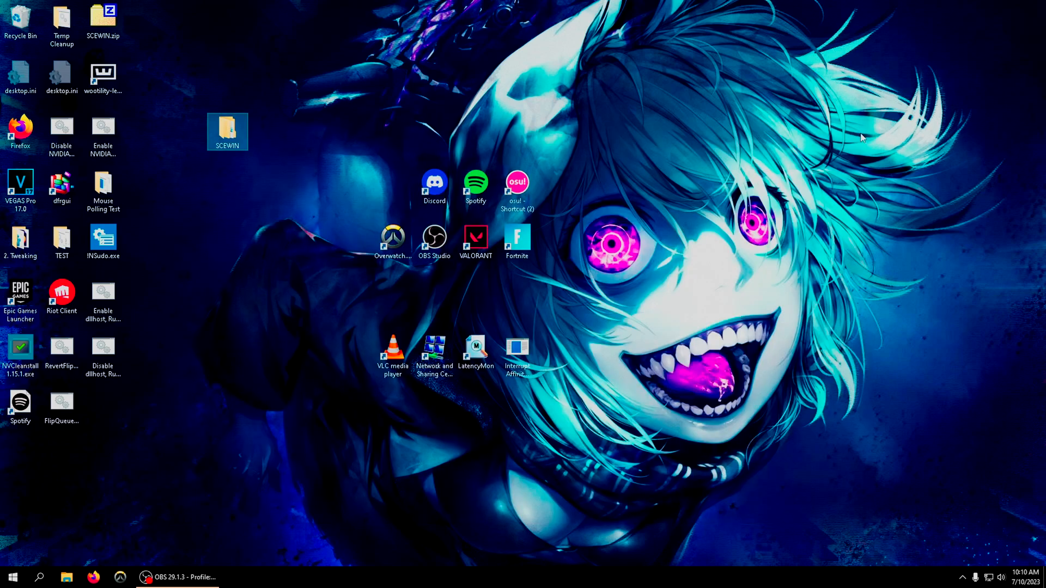
# Edit Import.bat to end with a 'pause' line, save and close it.
pyautogui.doubleClick(226, 132)
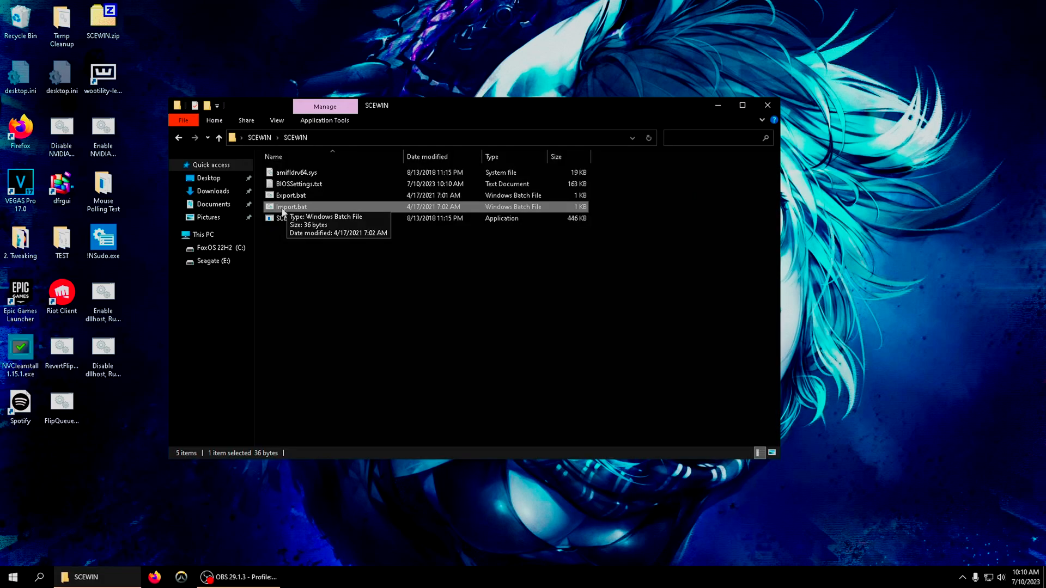
pyautogui.rightClick(290, 207)
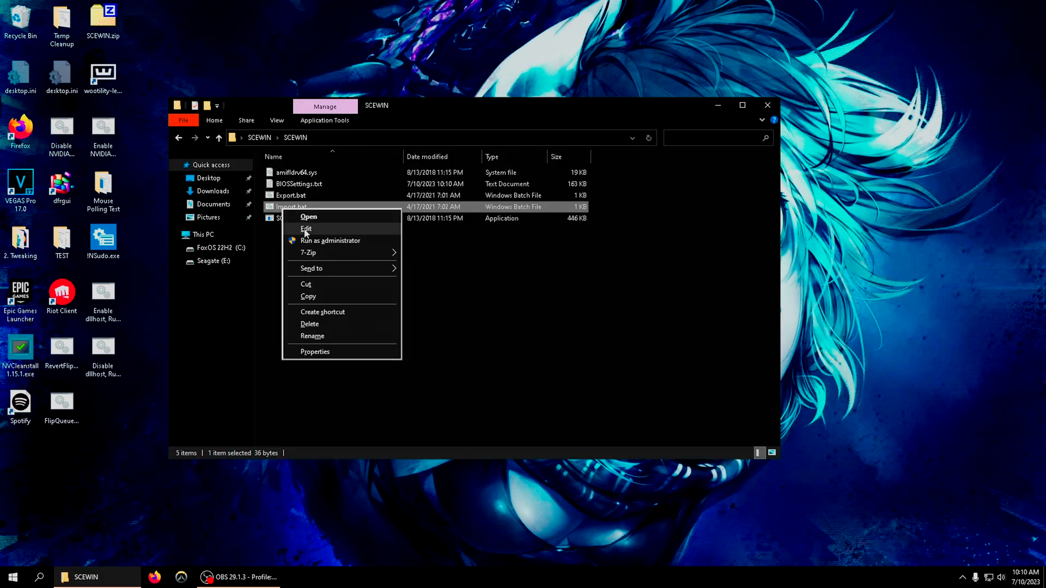
pyautogui.click(306, 229)
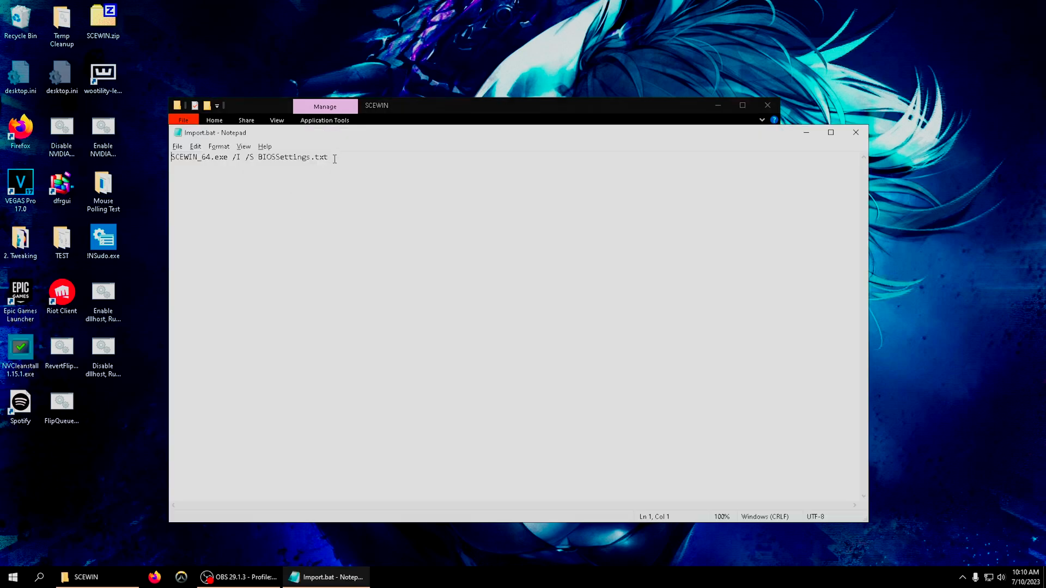
pyautogui.write('pa')
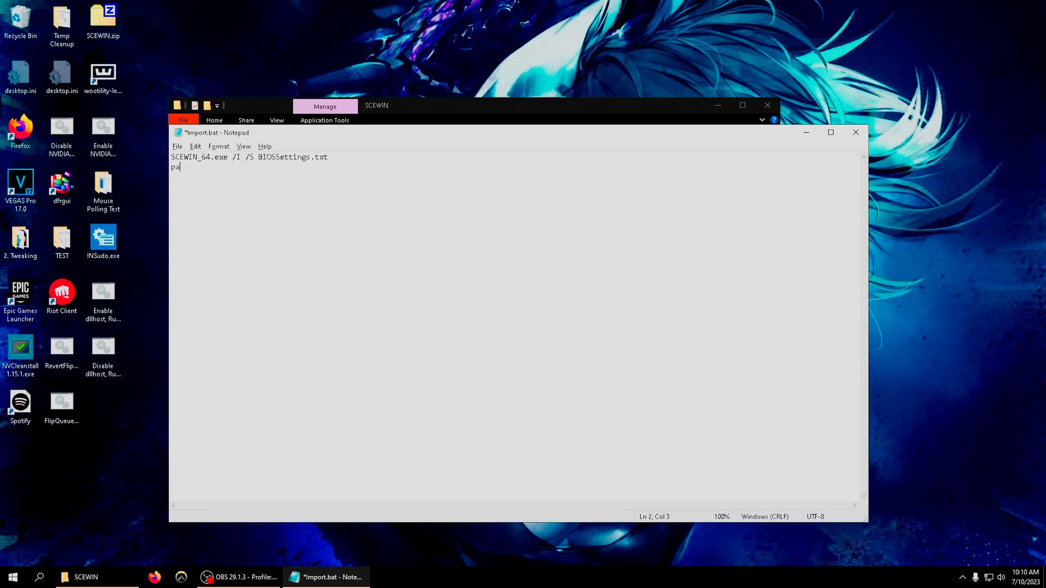
pyautogui.write('use')
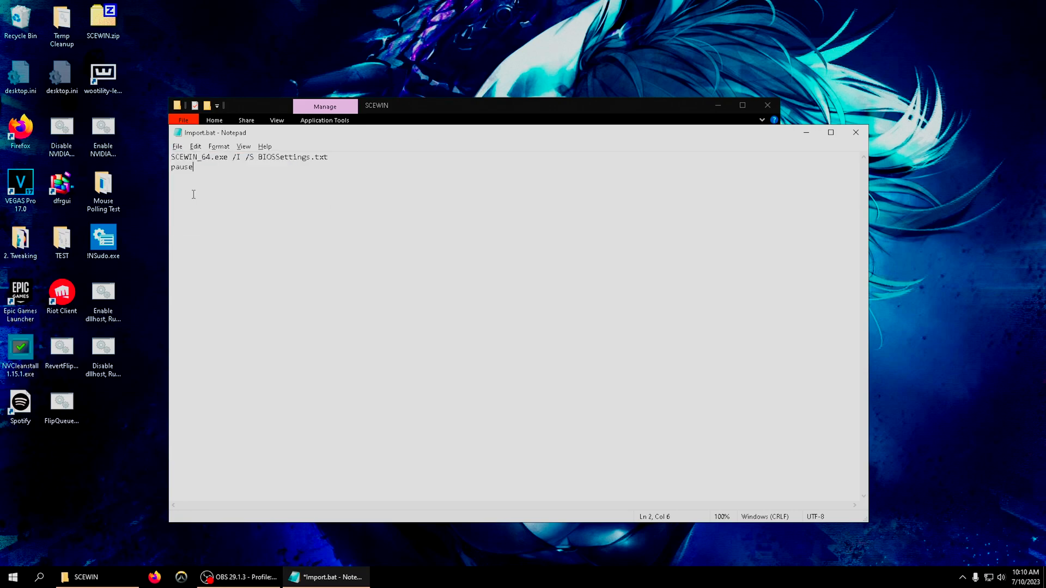
pyautogui.click(854, 132)
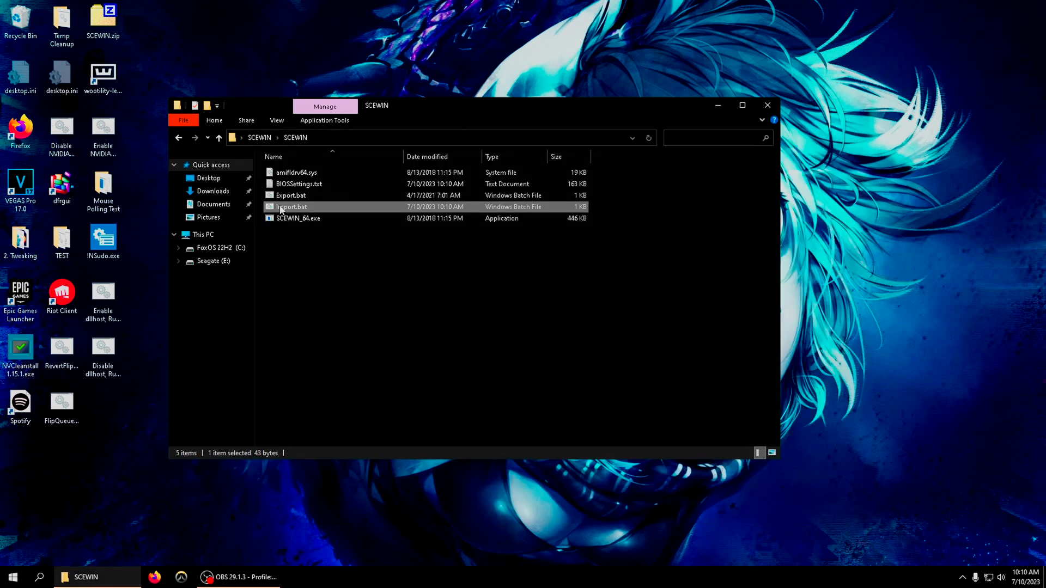
# Run Import.bat to import BIOSSettings.txt, which reports the configuration not modified.
pyautogui.doubleClick(289, 207)
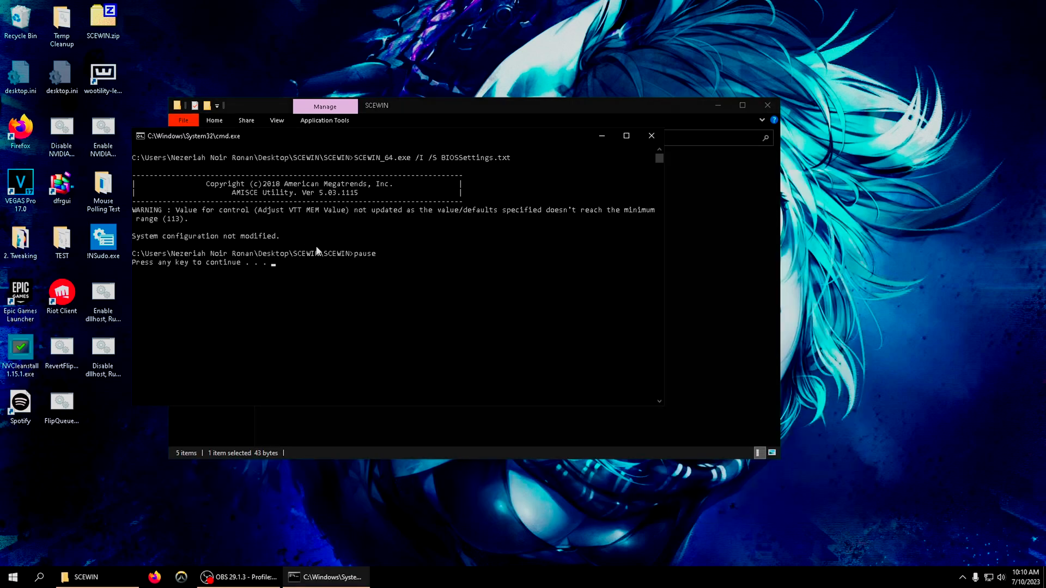
pyautogui.moveTo(574, 210)
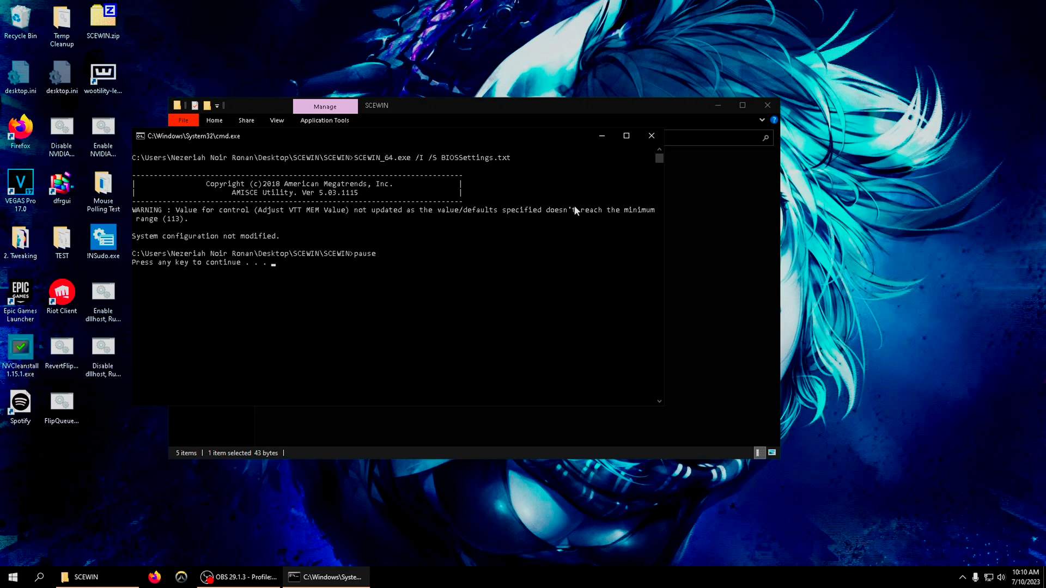
pyautogui.moveTo(477, 197)
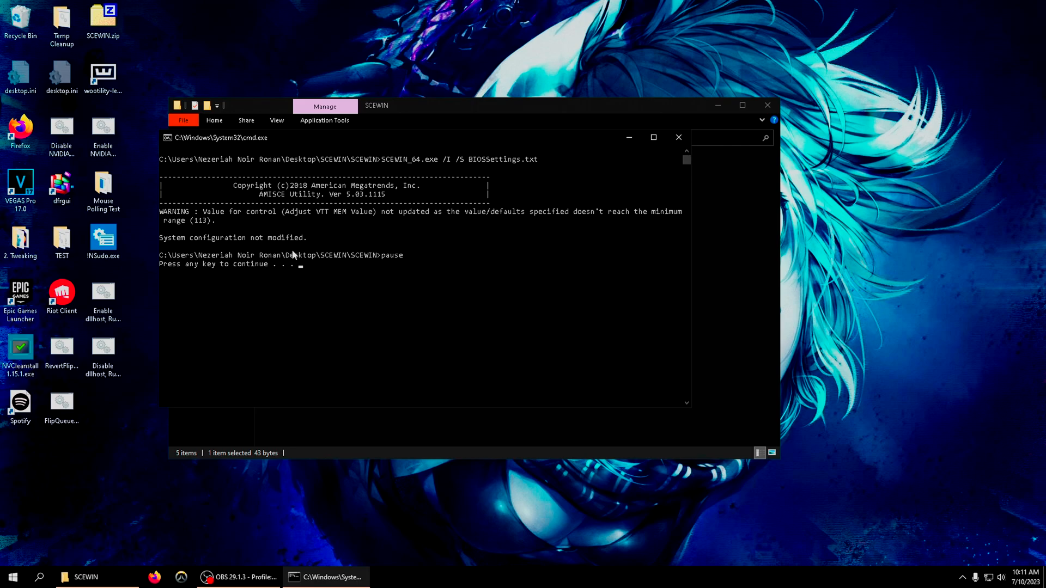
pyautogui.moveTo(314, 211)
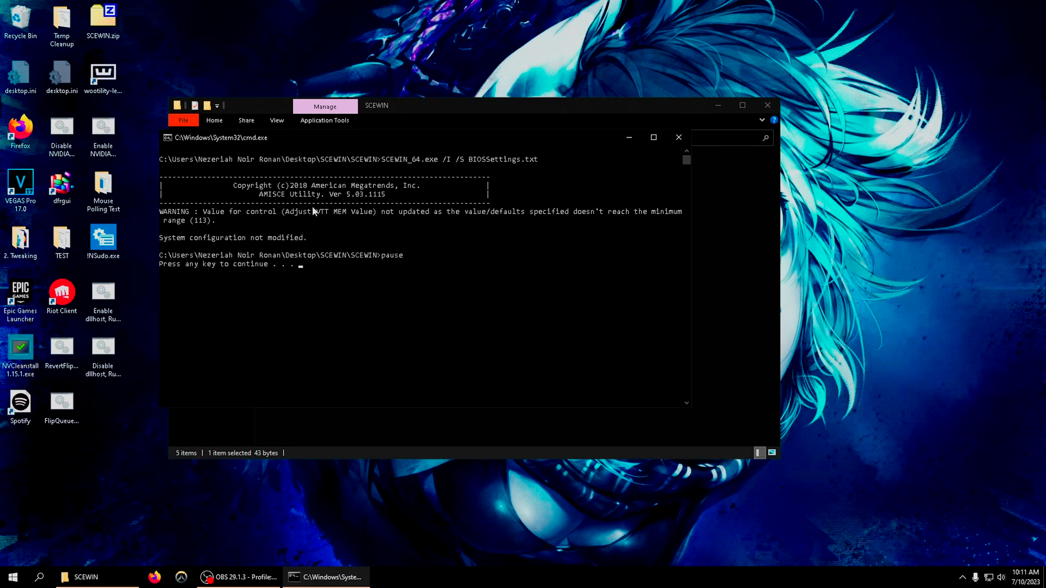
pyautogui.moveTo(198, 236)
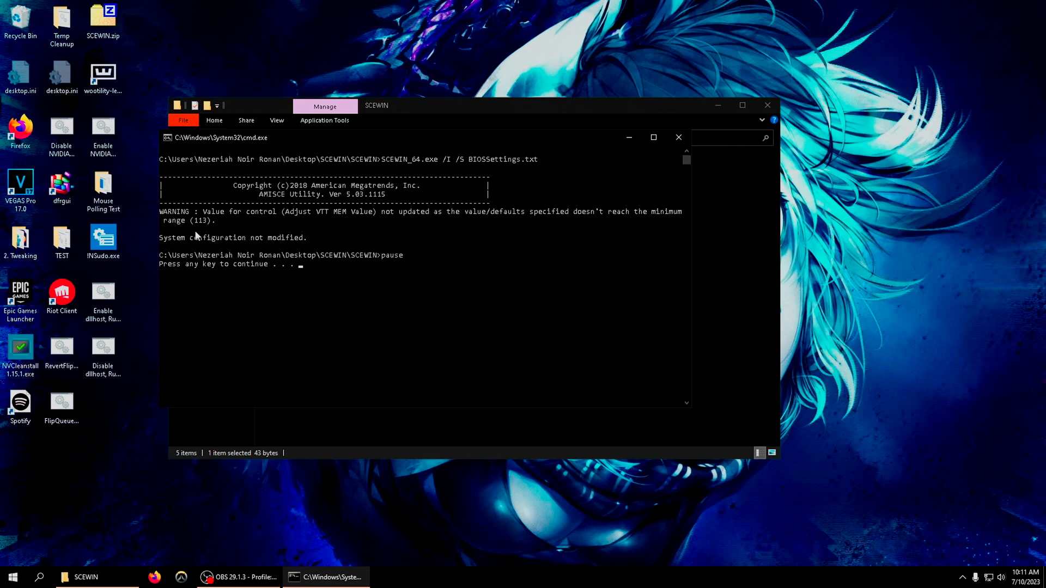
pyautogui.moveTo(314, 220)
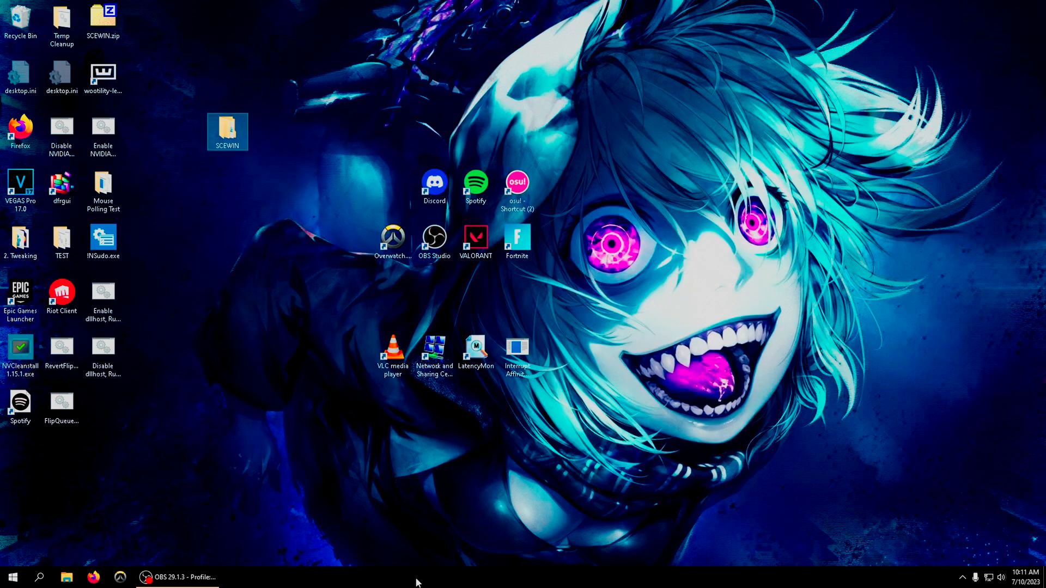
# Call up the taskbar options after closing the import windows.
pyautogui.click(39, 577)
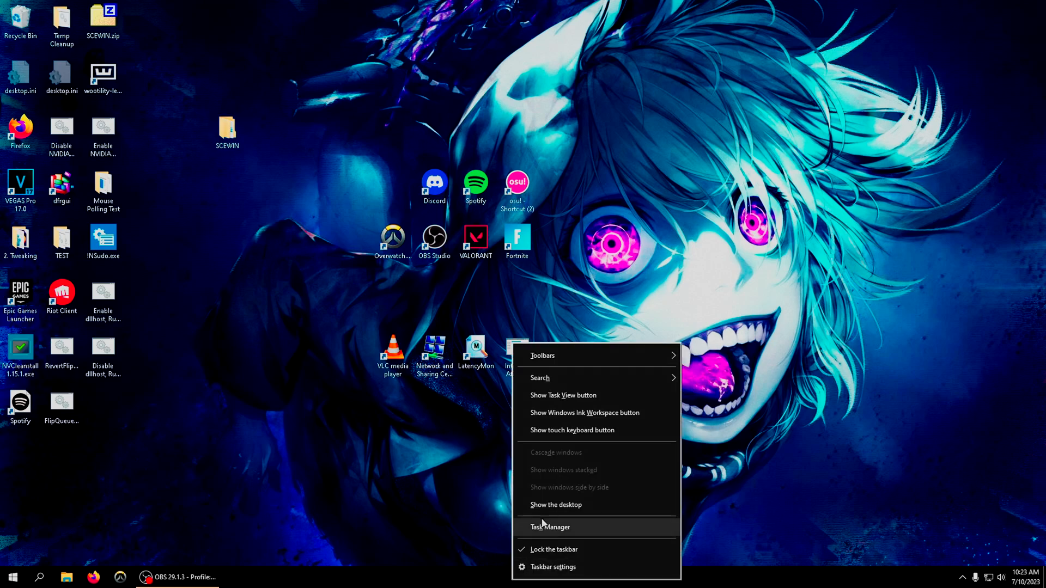
# Check CPU performance in Task Manager, then close it.
pyautogui.click(550, 527)
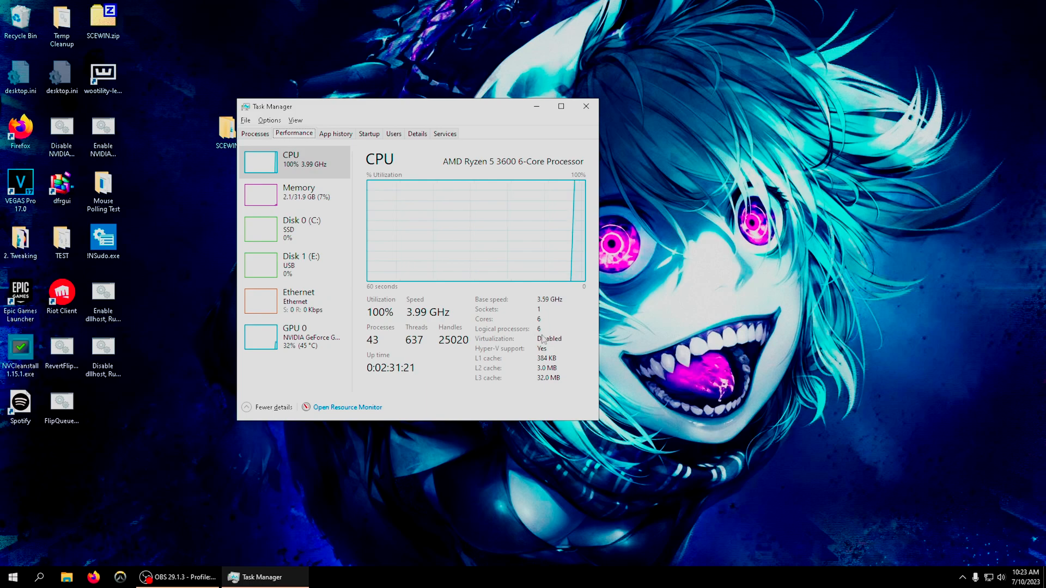
pyautogui.click(586, 106)
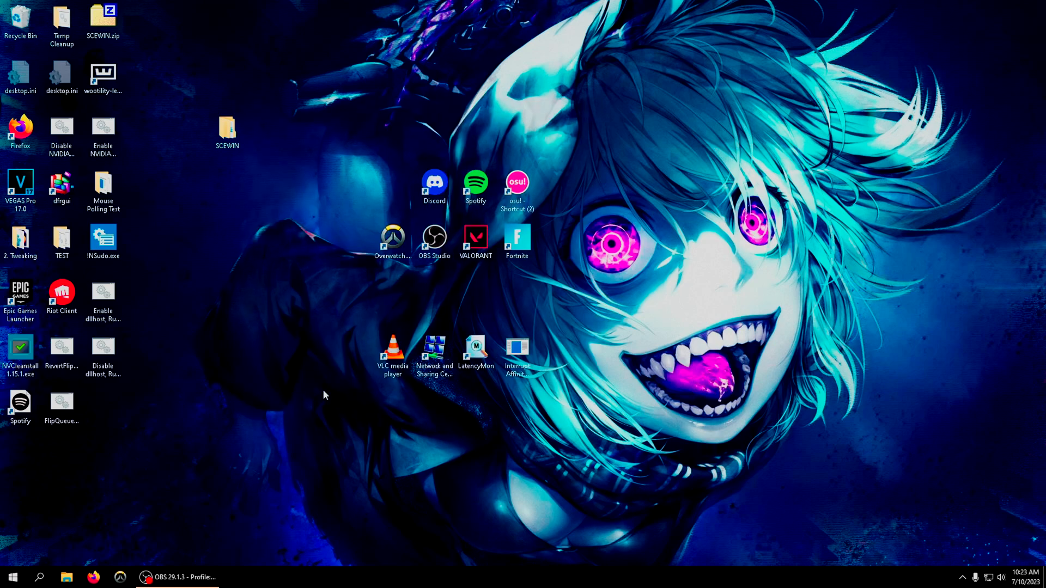
pyautogui.moveTo(297, 396)
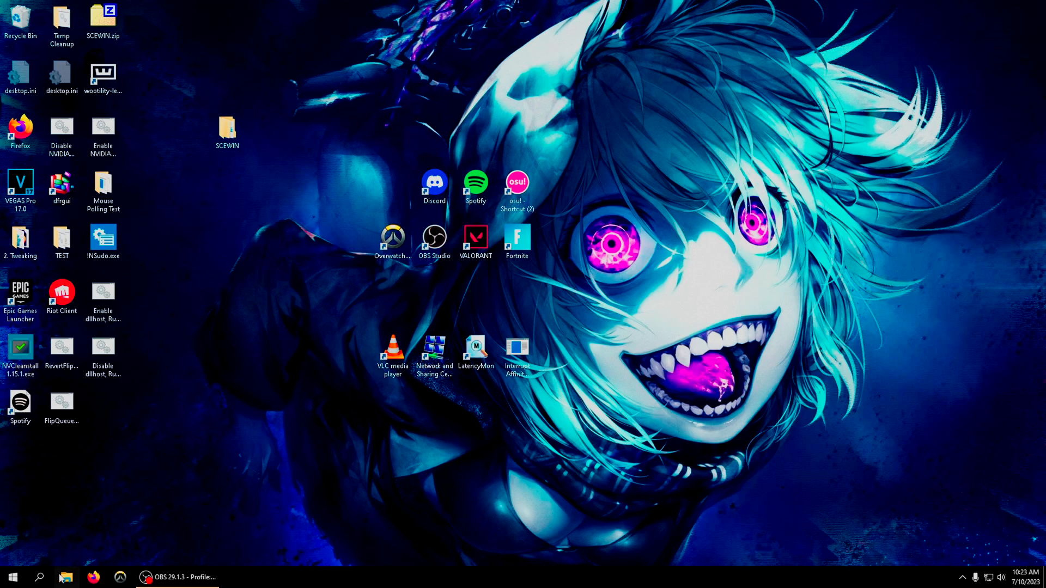
# Search the Start menu for 'power pl' to reach the power plan settings.
pyautogui.click(39, 577)
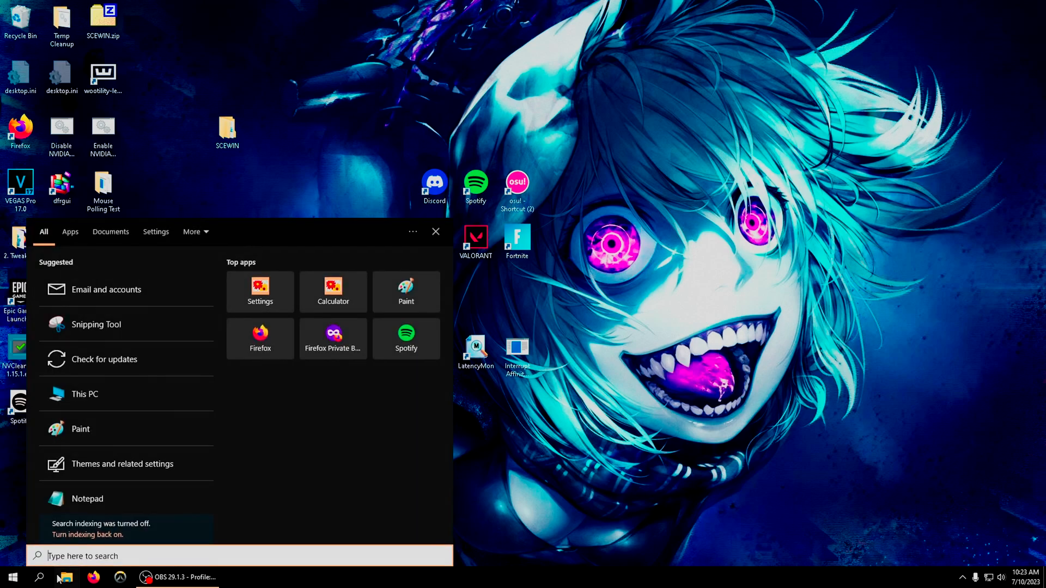
pyautogui.write('powe')
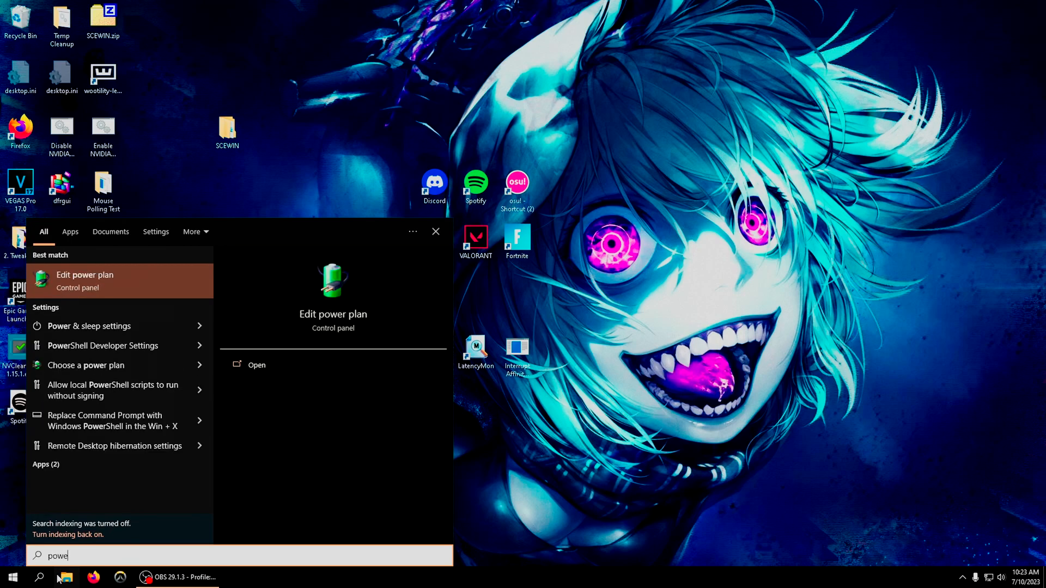
pyautogui.write('rpl')
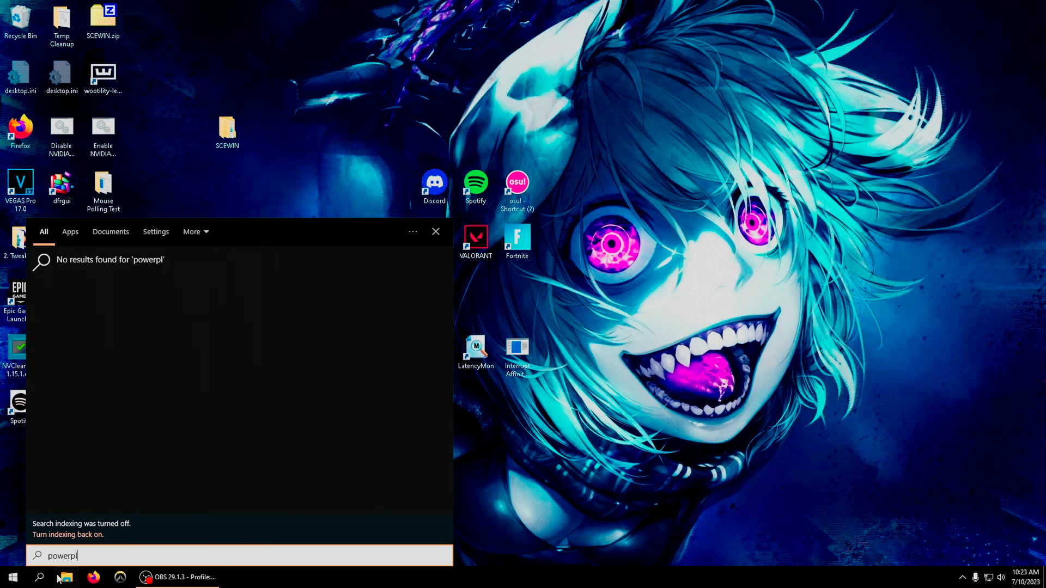
pyautogui.press('backspace')
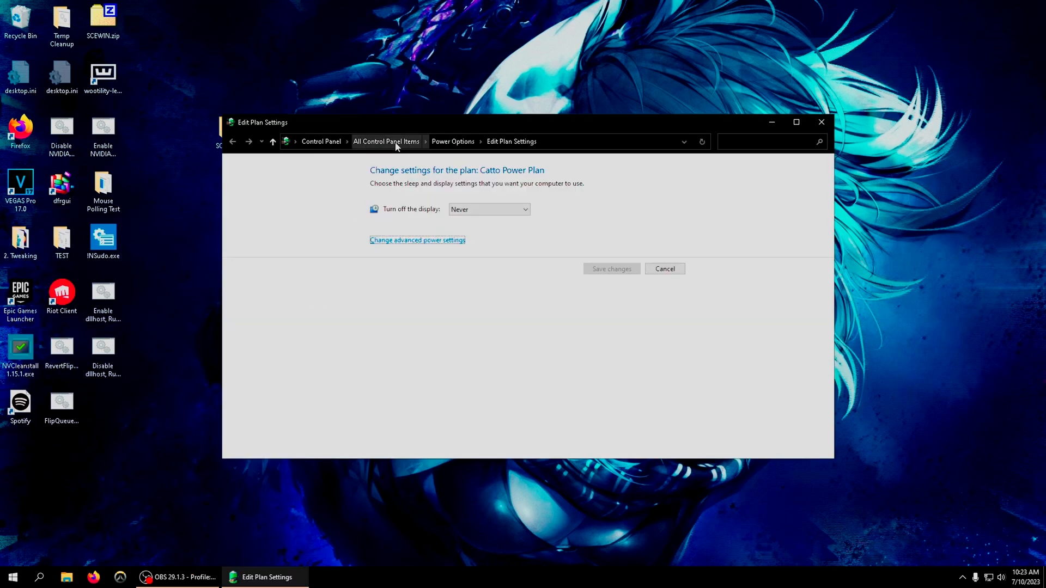
# Confirm Catto Power Plan is active in Power Options, then close Control Panel.
pyautogui.click(385, 141)
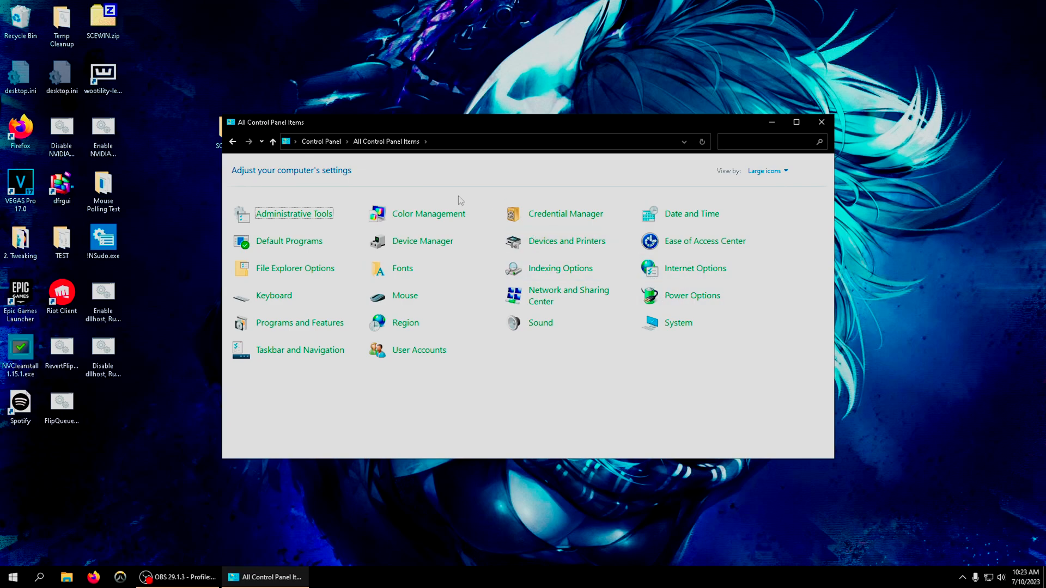
pyautogui.click(692, 295)
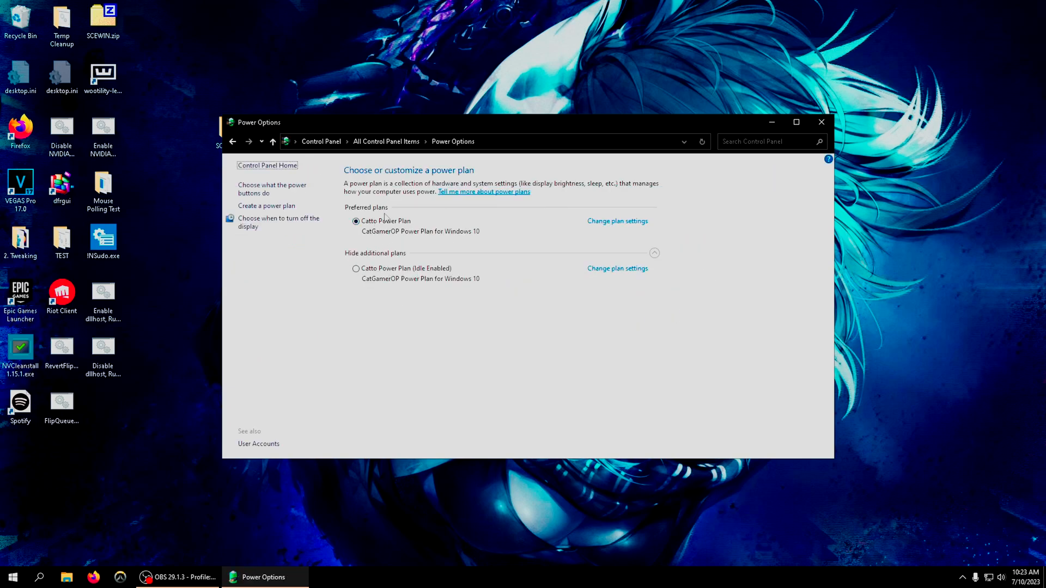
pyautogui.click(822, 122)
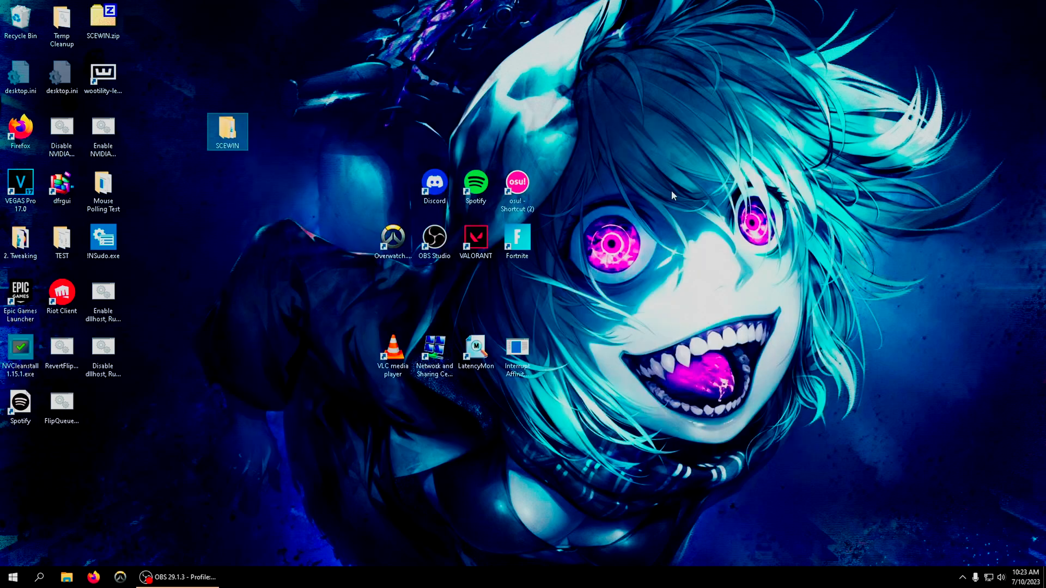
pyautogui.rightClick(440, 524)
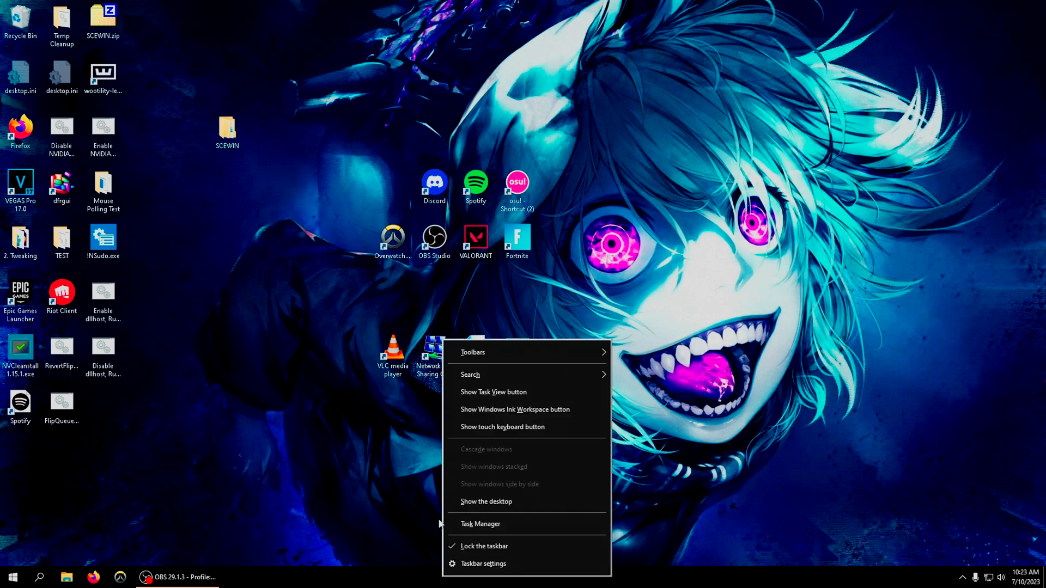
pyautogui.moveTo(330, 440)
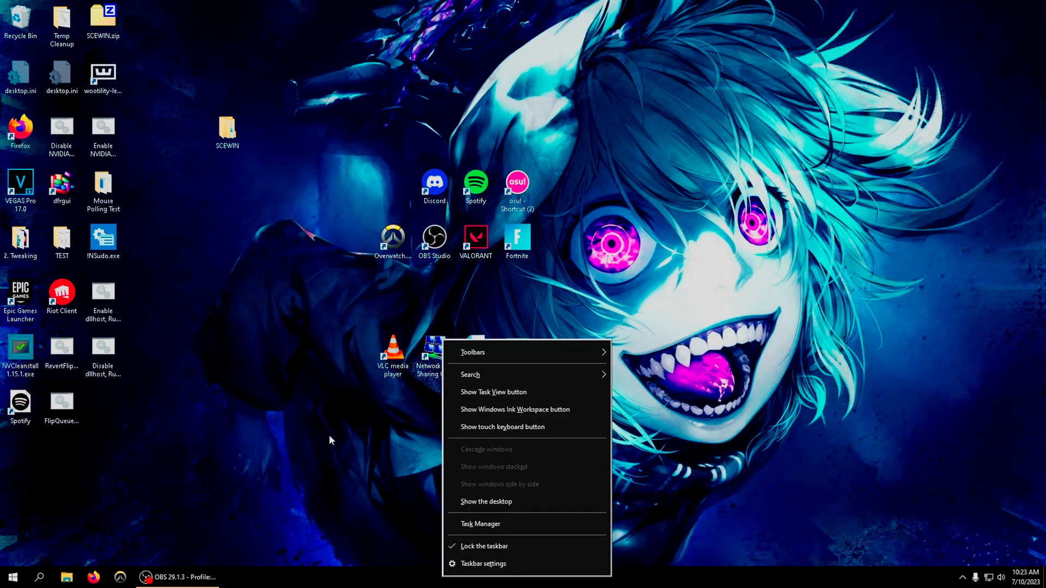